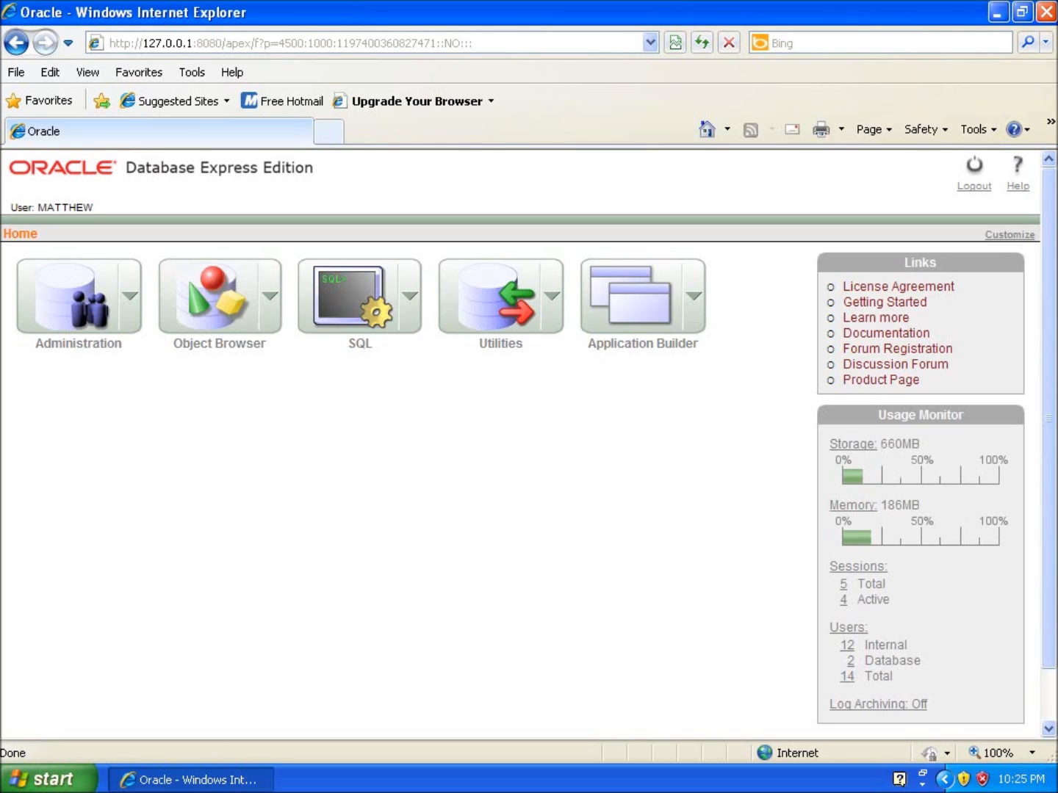
mouse_move(325, 314)
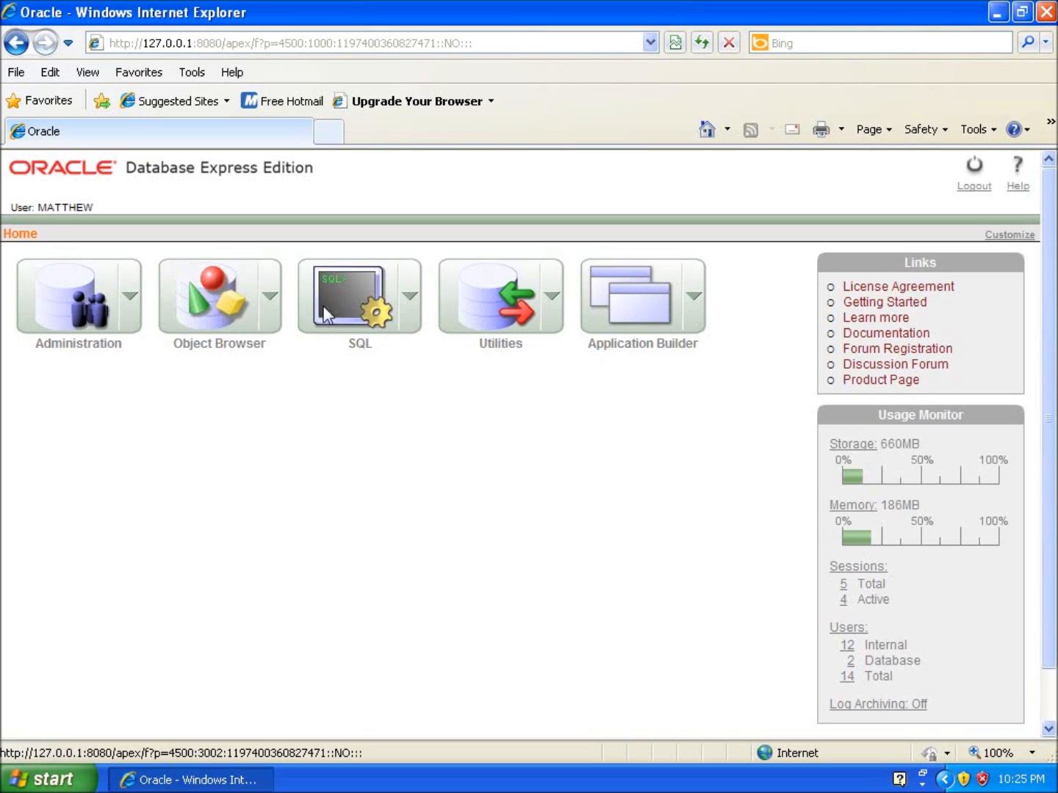
Open the SQL section from the Home page
left_click(359, 293)
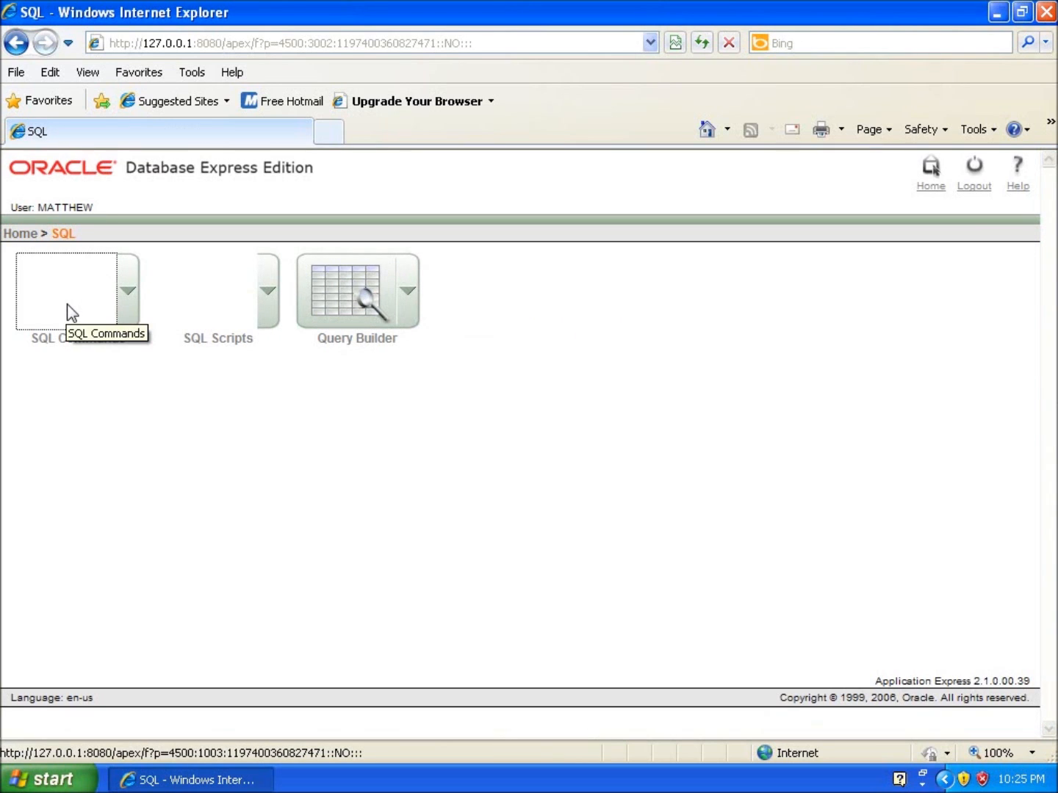
Open SQL Commands and enter the statement DESCRIBE BOOKS
left_click(72, 291)
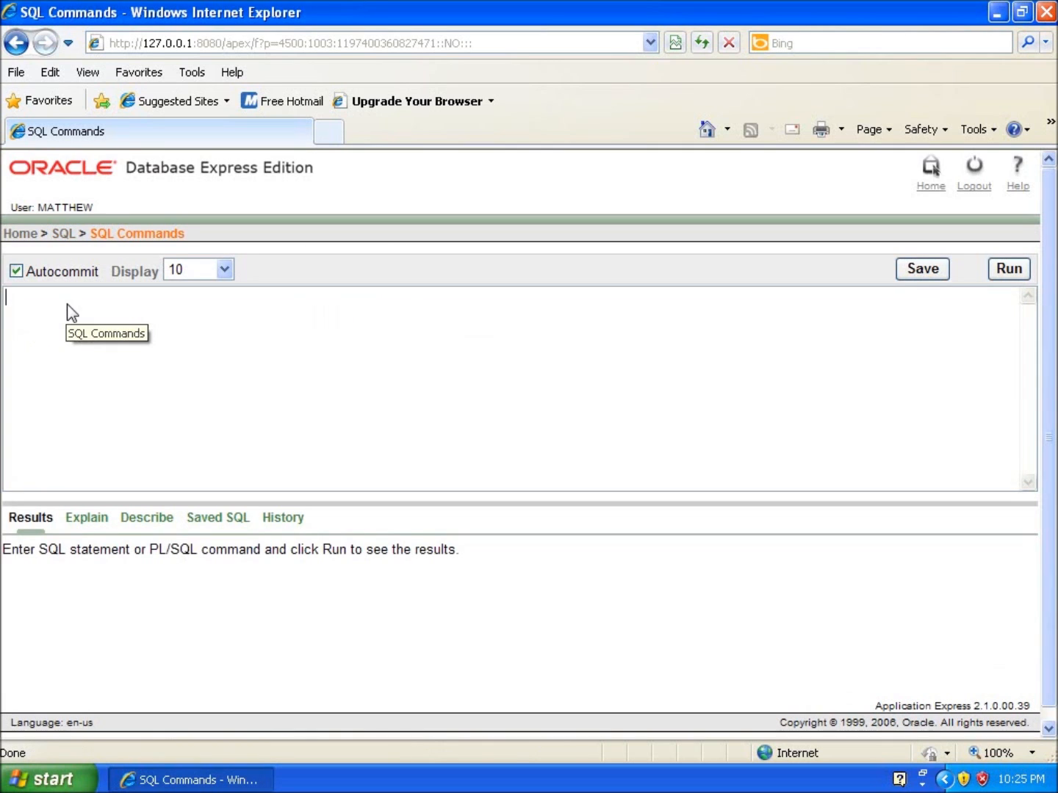
mouse_move(69, 308)
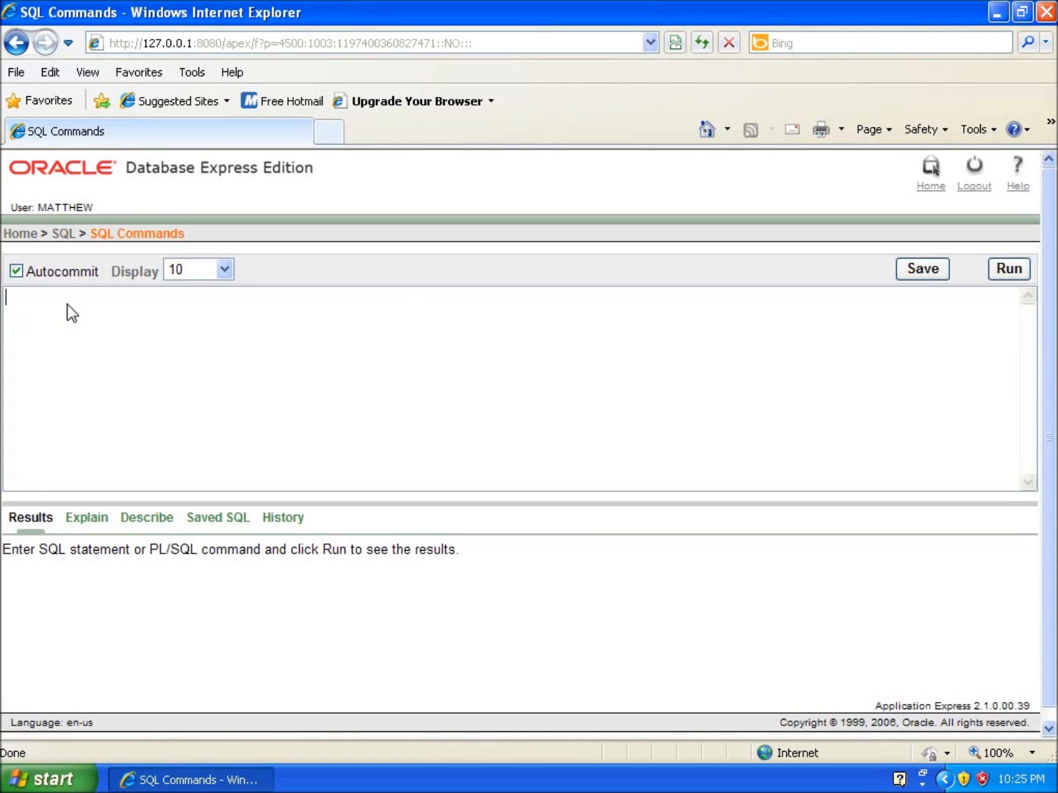
type("DESCRIBE")
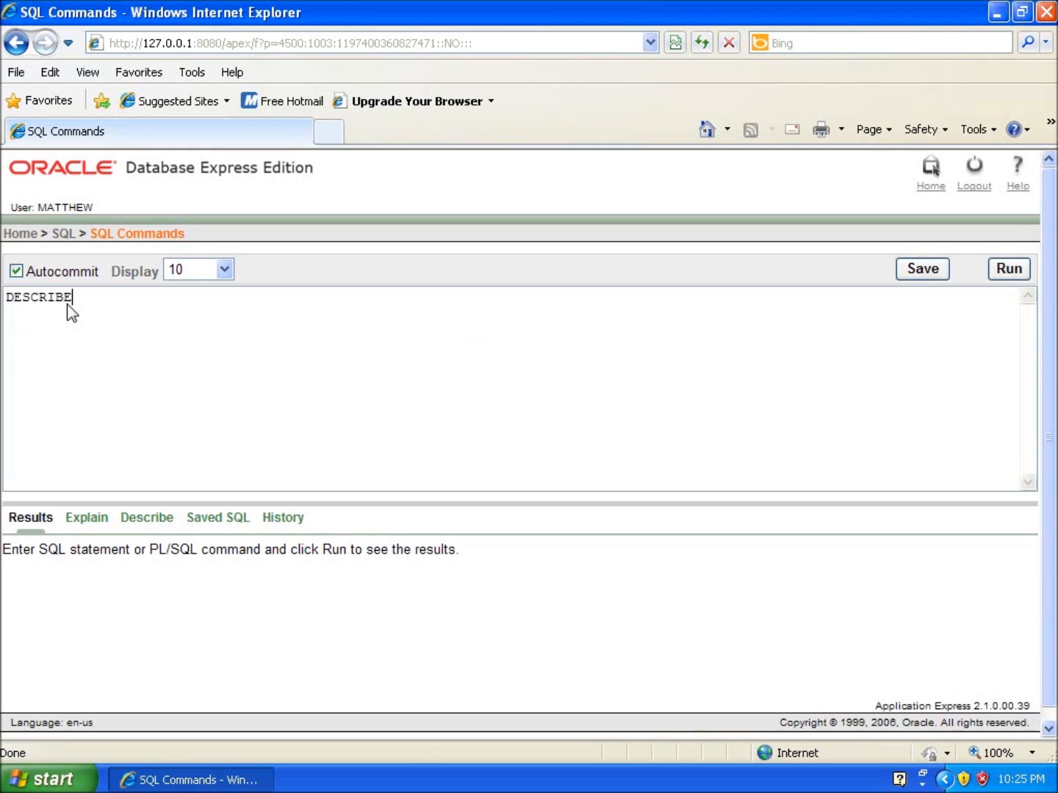
type("BOOKS")
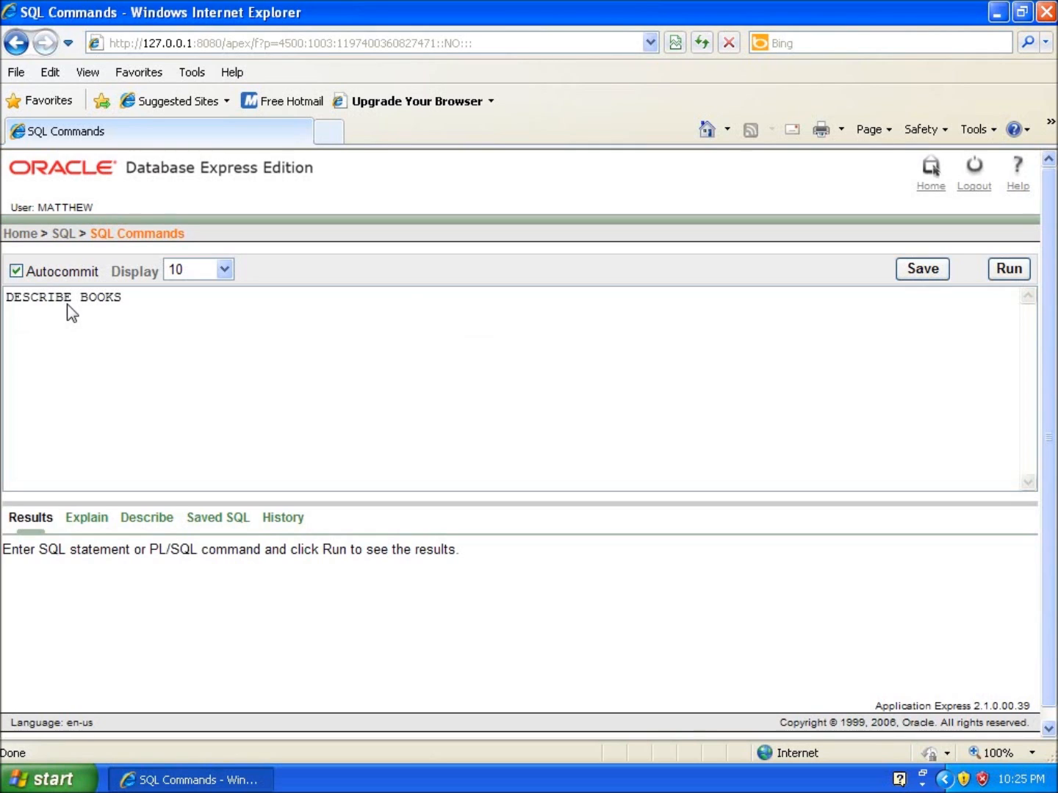
mouse_move(895, 319)
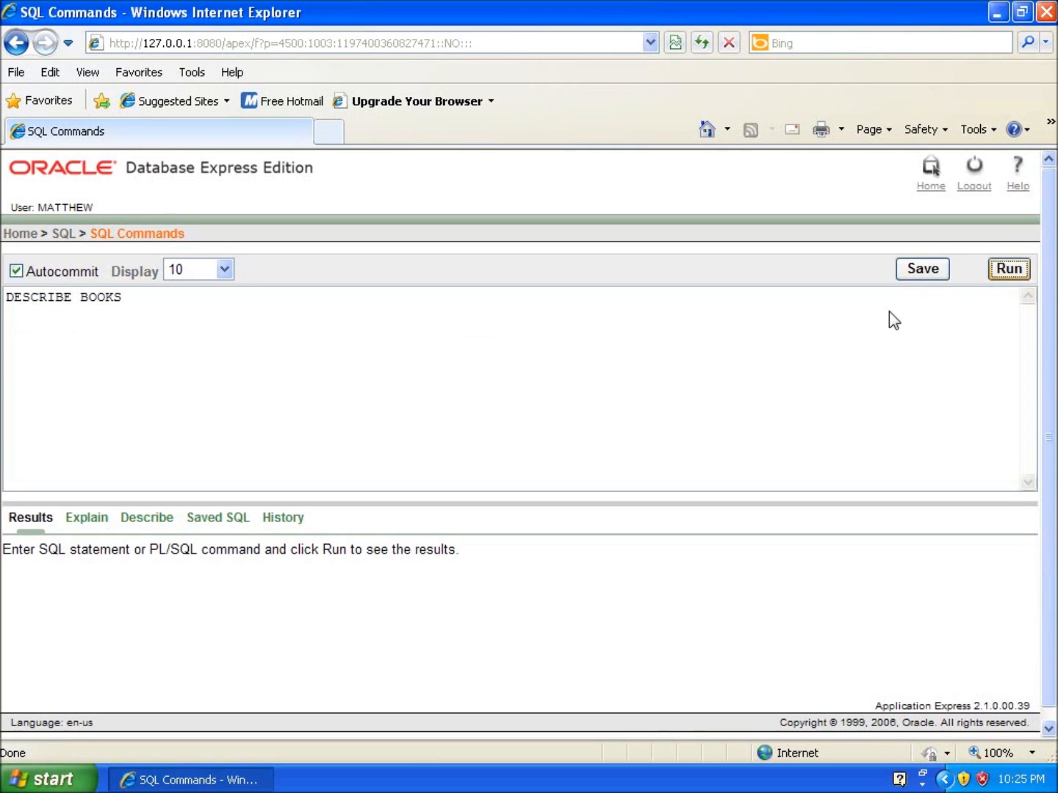
Run DESCRIBE BOOKS and view its ten columns with types, lengths and nullability
left_click(1009, 268)
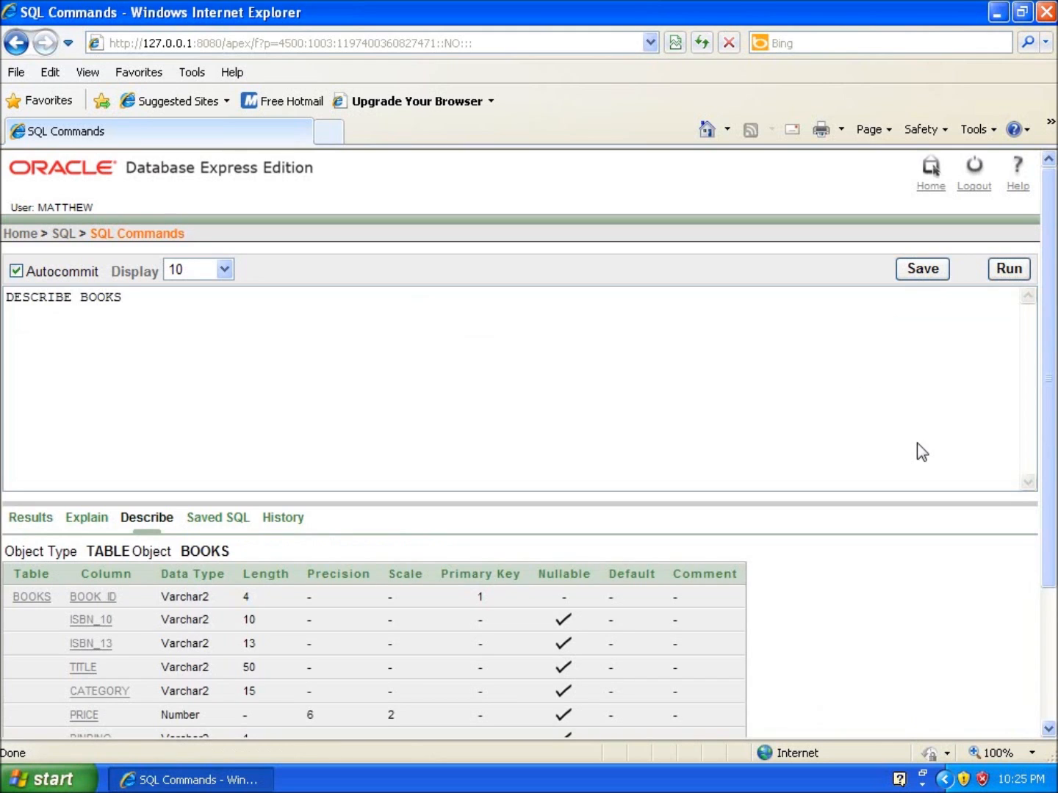
scroll("down", 3)
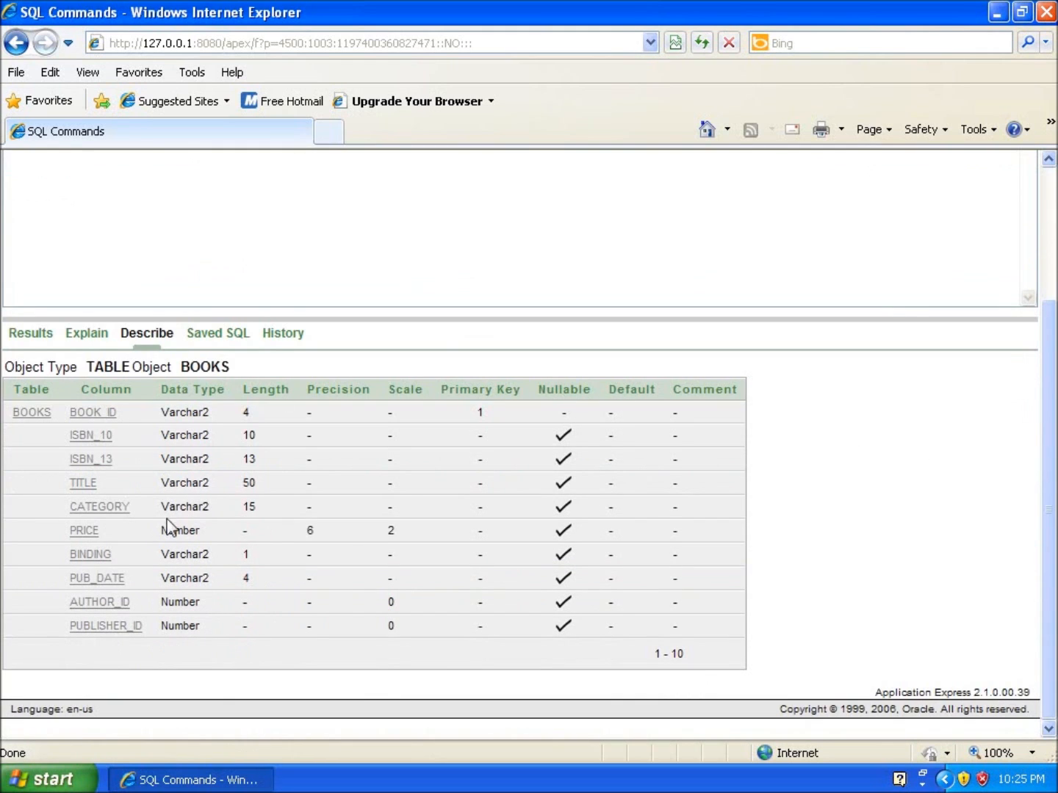
mouse_move(304, 427)
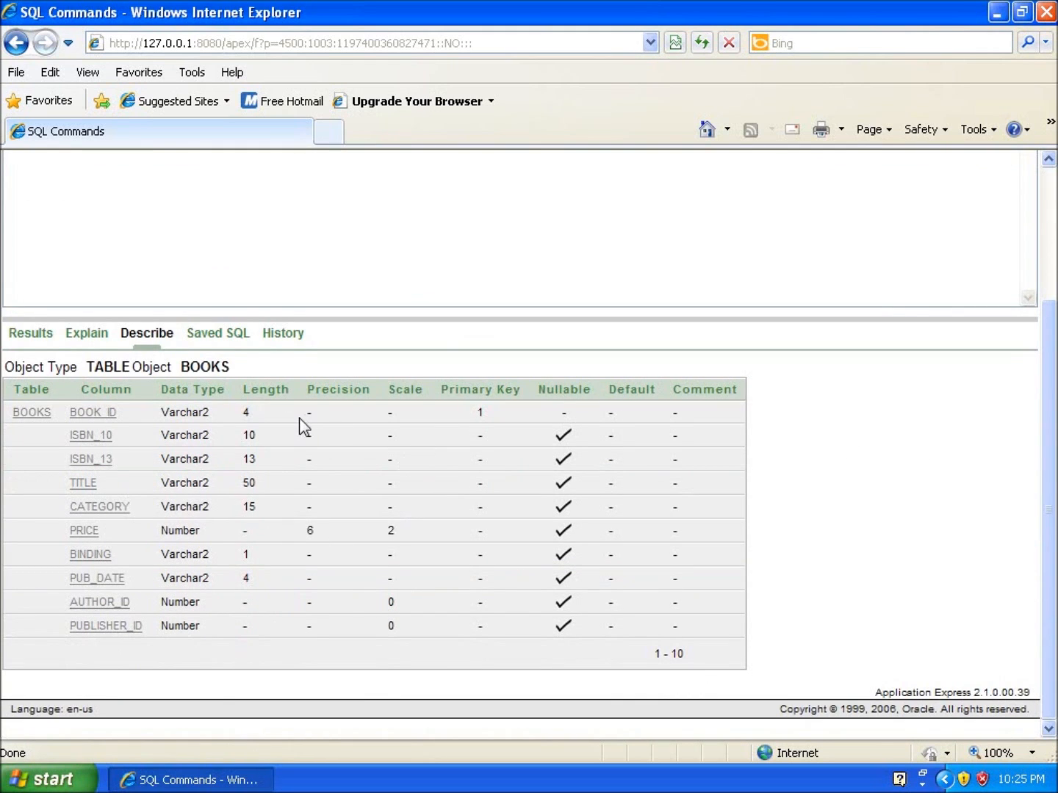
mouse_move(87, 485)
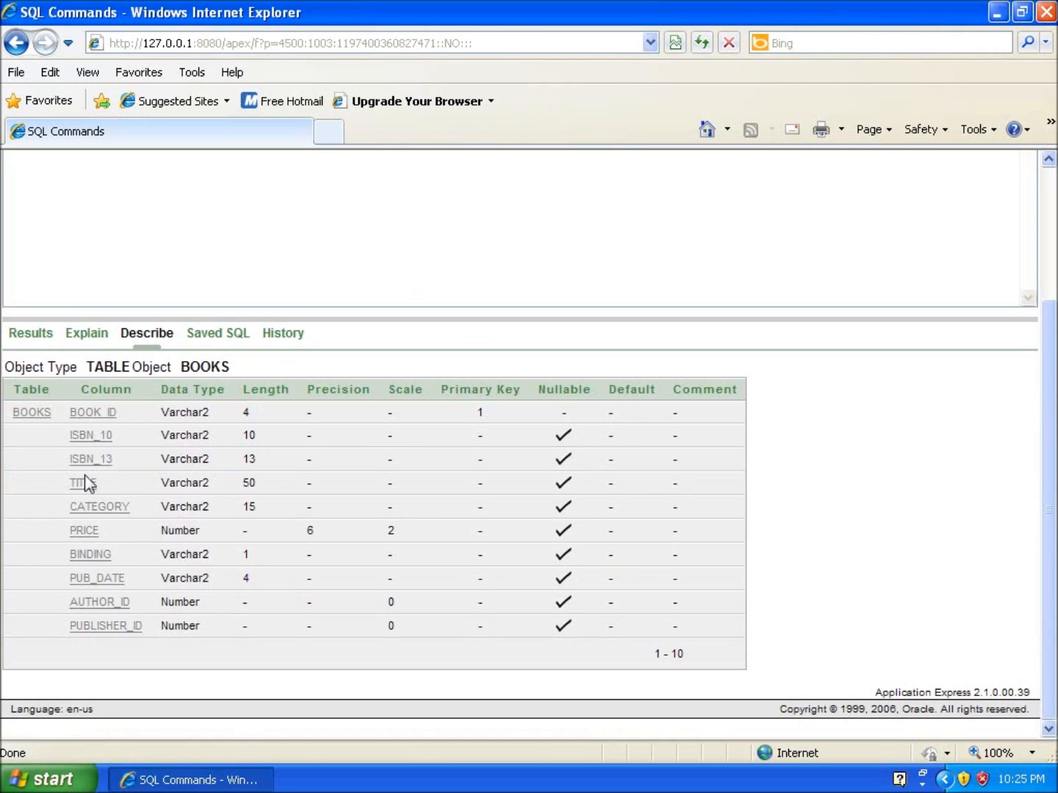
mouse_move(31, 412)
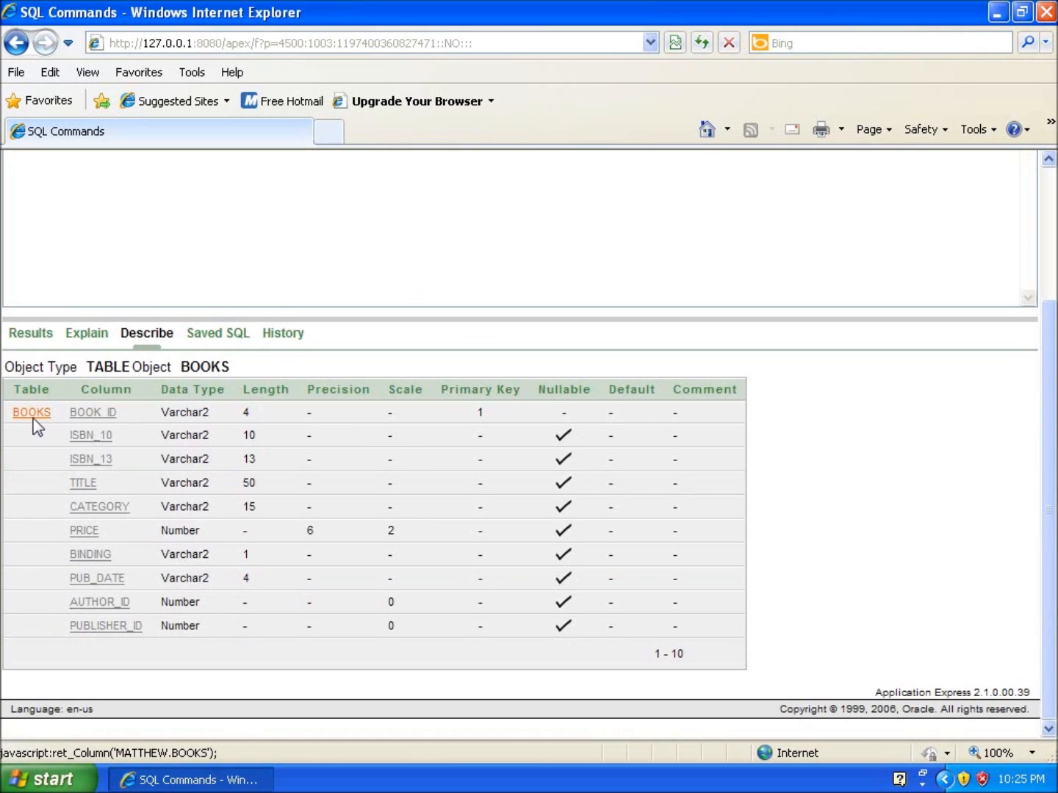
mouse_move(88, 555)
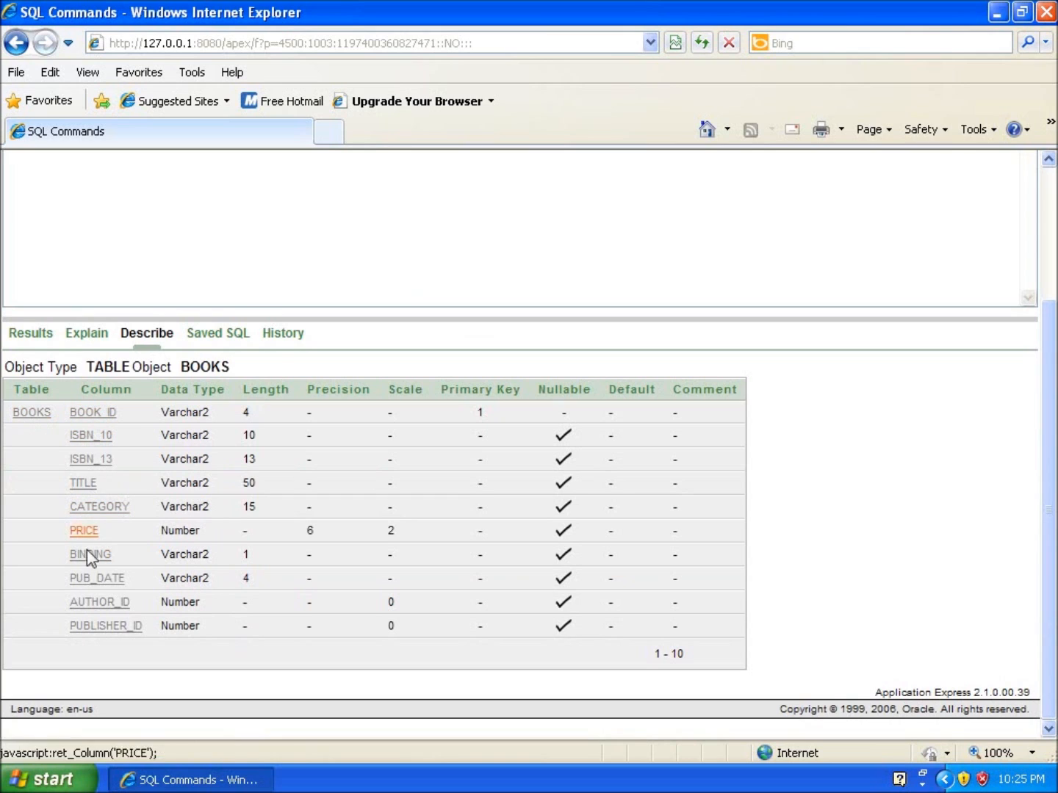
mouse_move(90, 435)
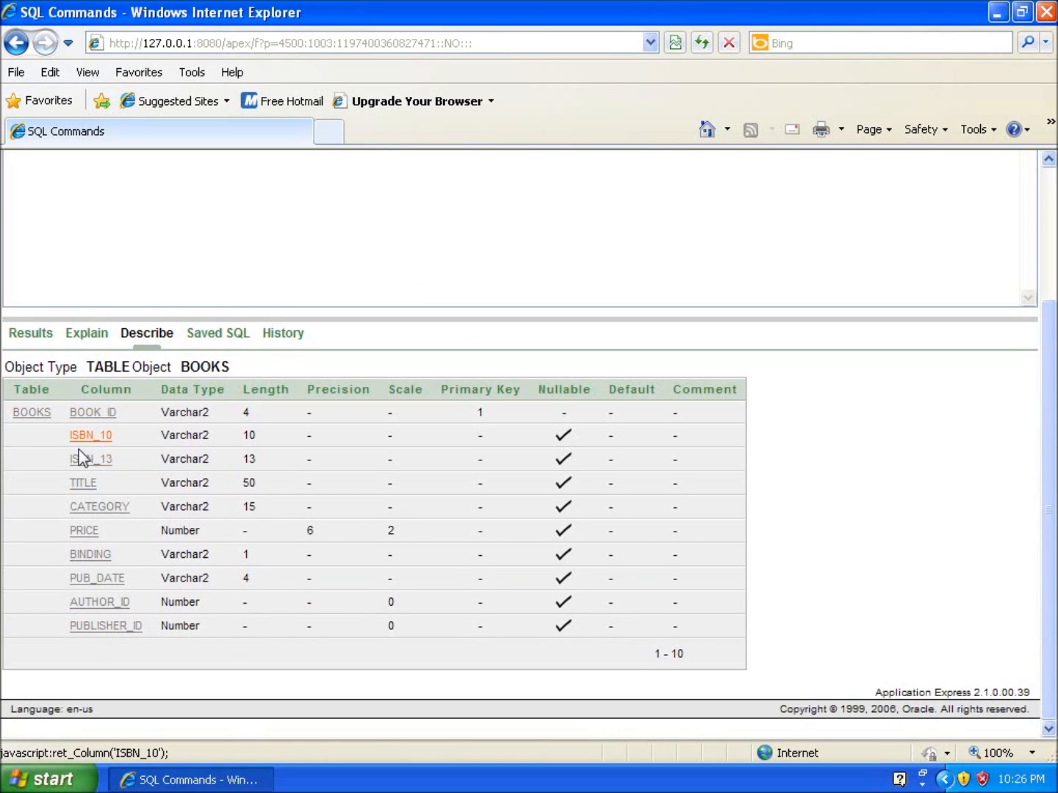
mouse_move(96, 578)
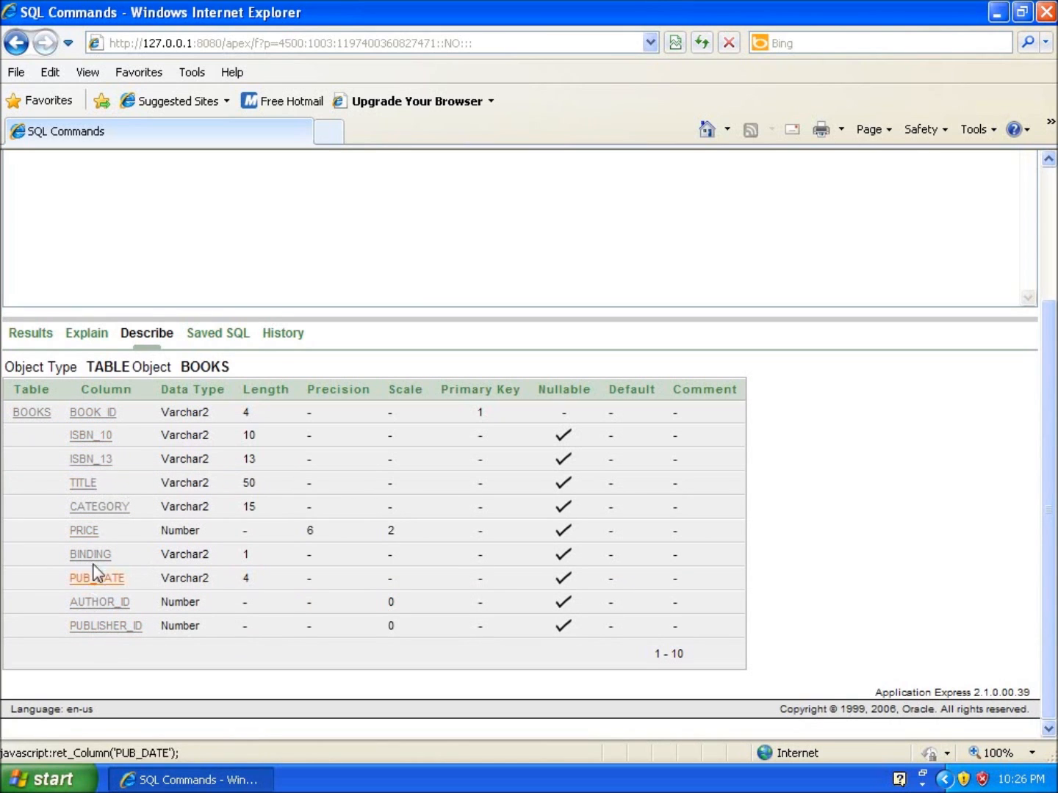
mouse_move(209, 407)
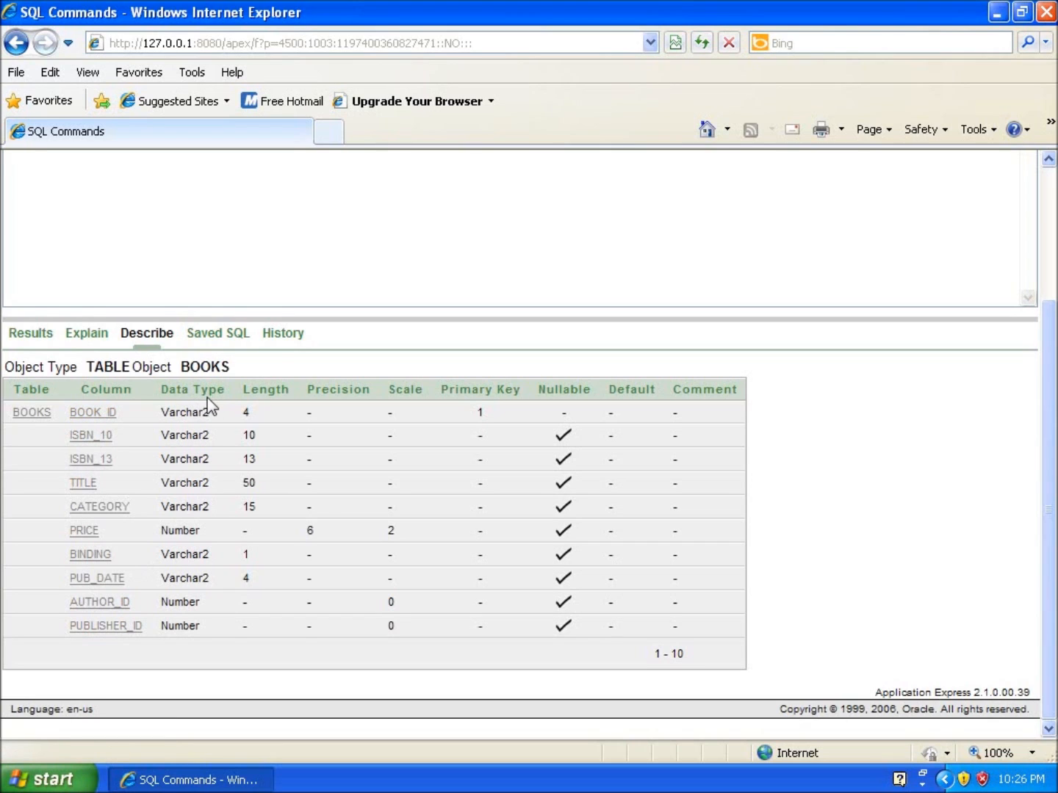
mouse_move(186, 494)
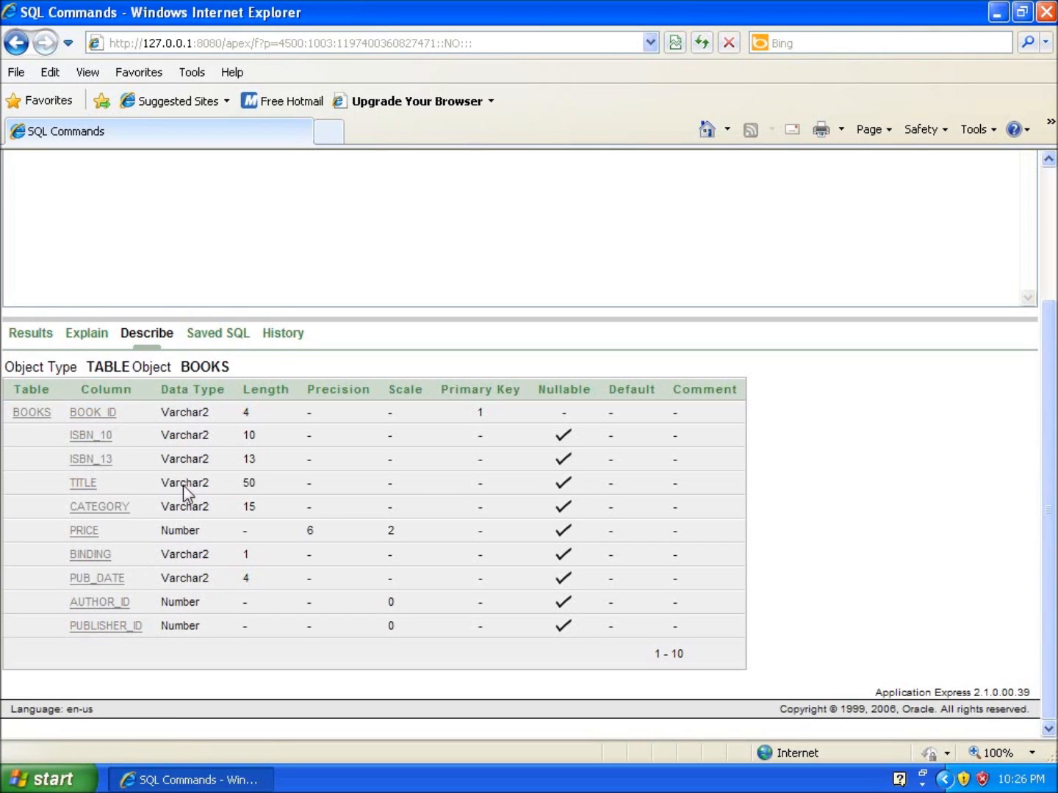
mouse_move(182, 536)
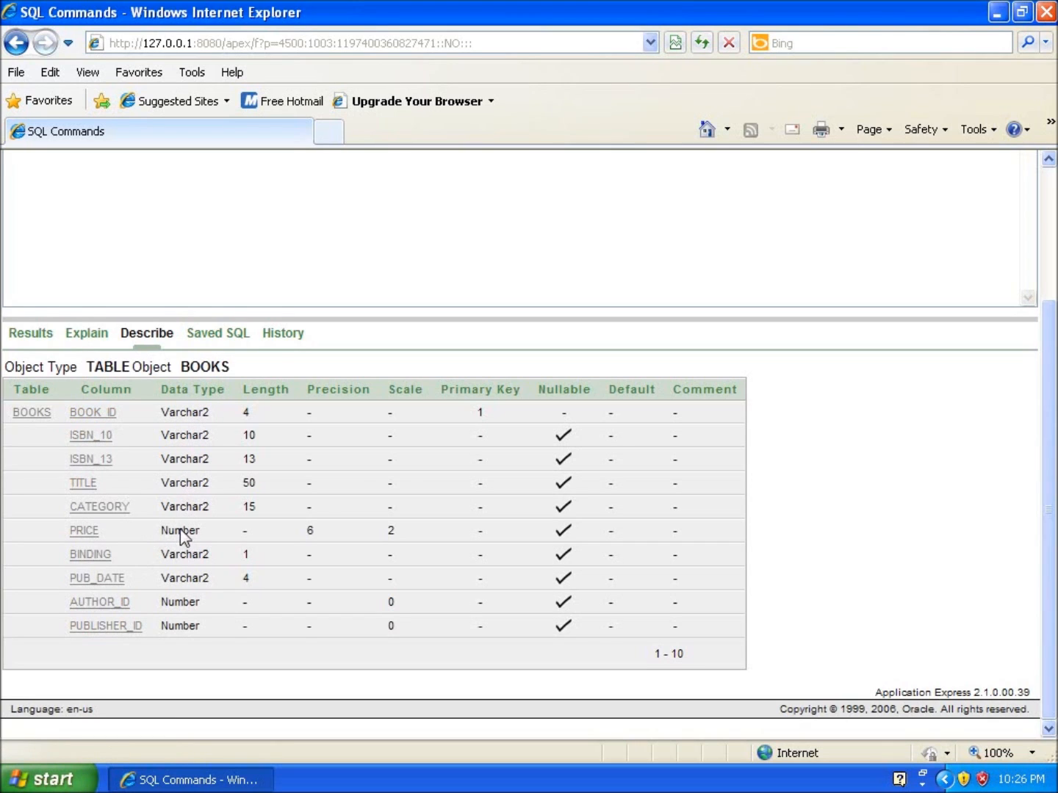
mouse_move(209, 564)
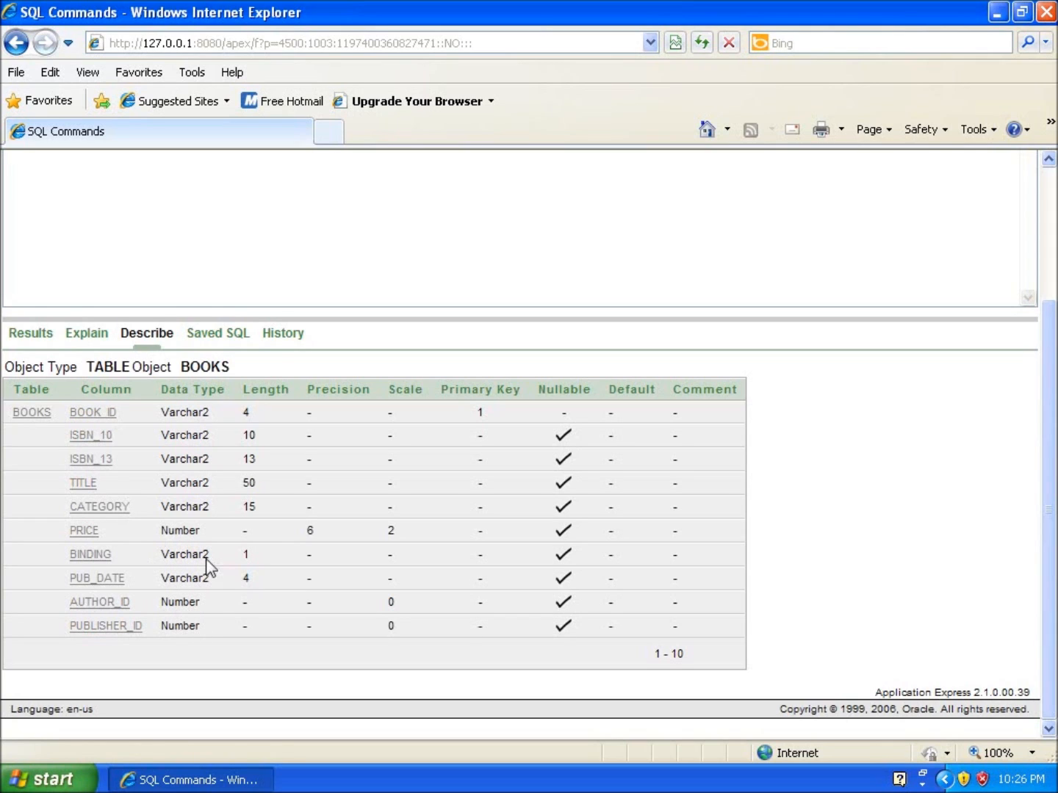
mouse_move(360, 532)
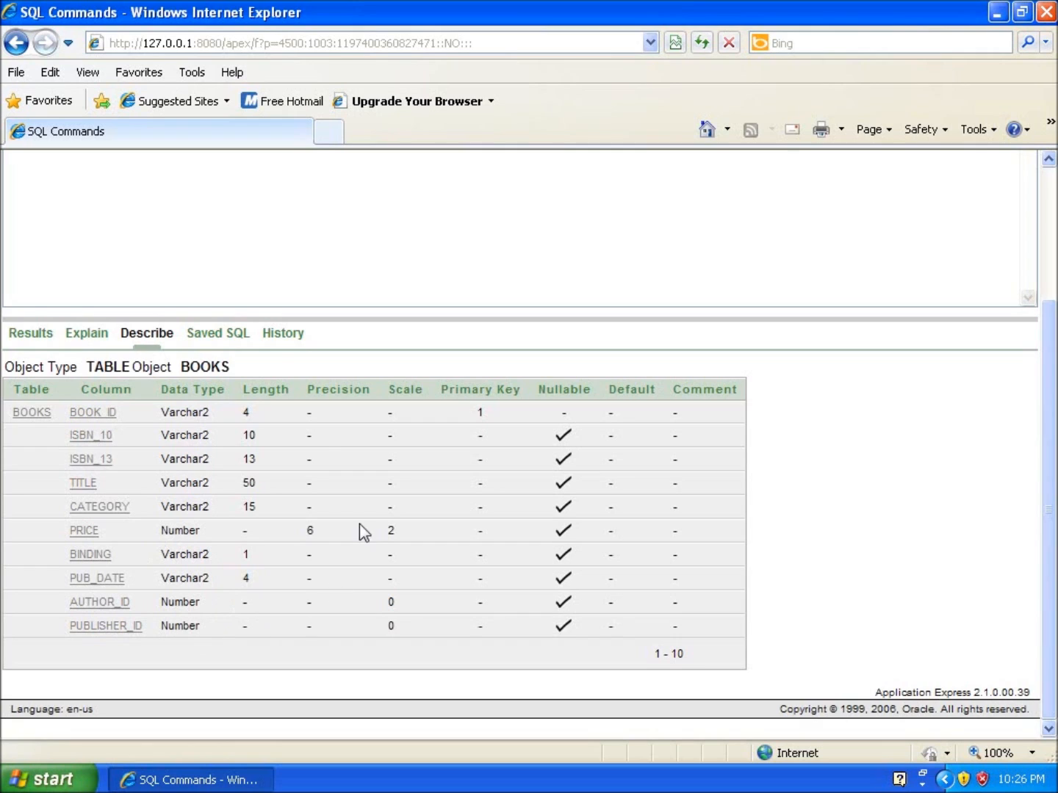
mouse_move(253, 419)
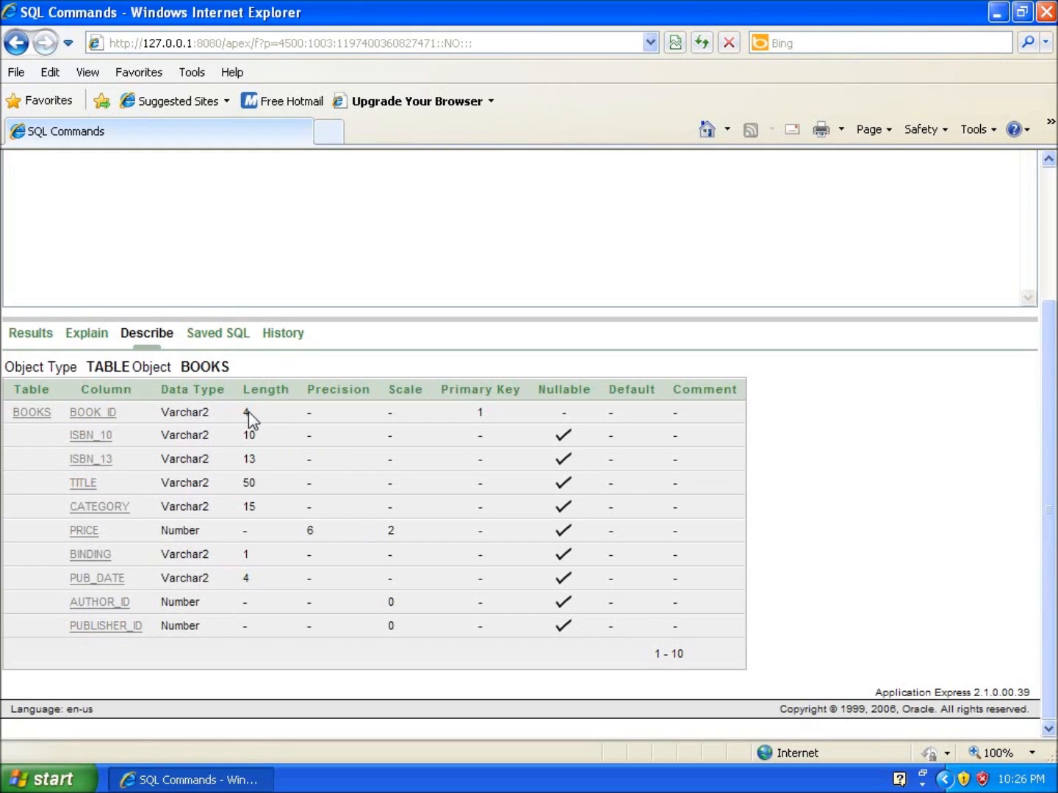
mouse_move(248, 432)
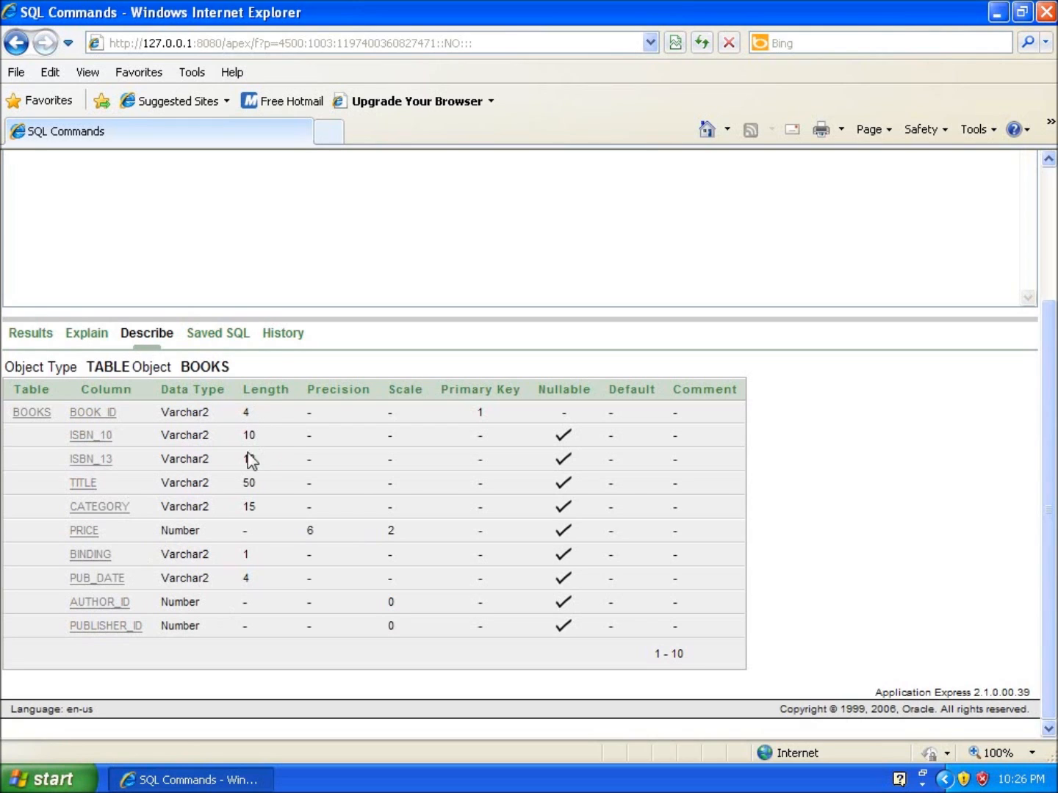
mouse_move(255, 527)
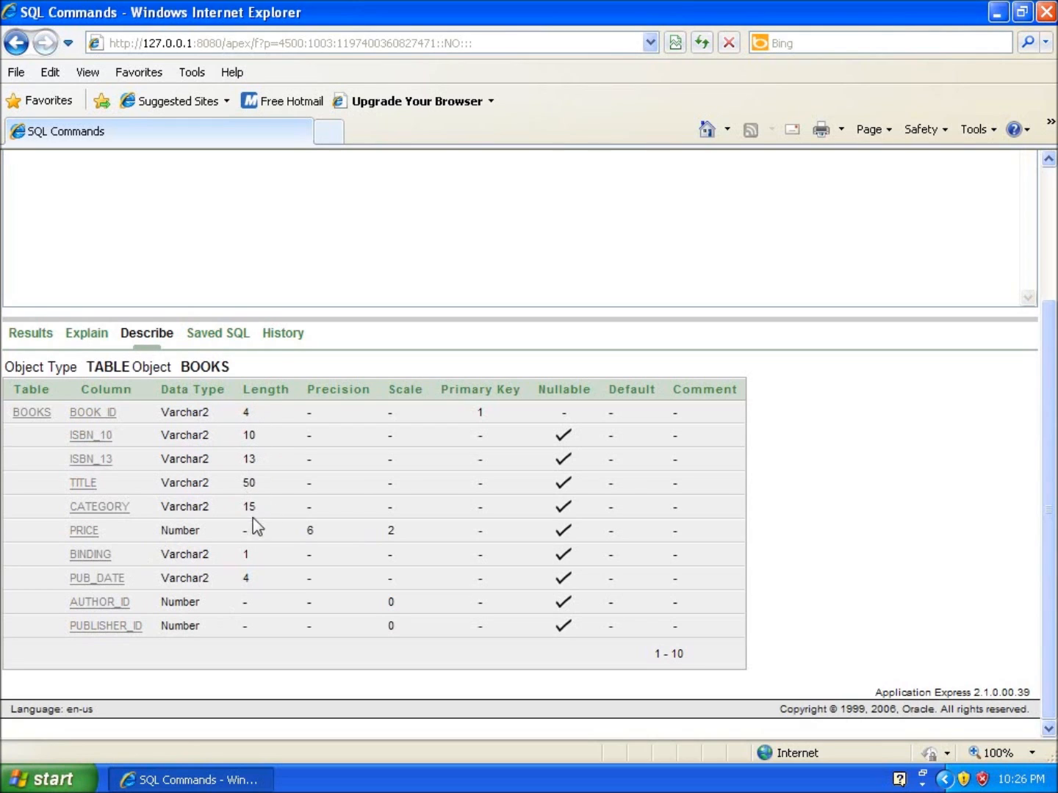
mouse_move(79, 554)
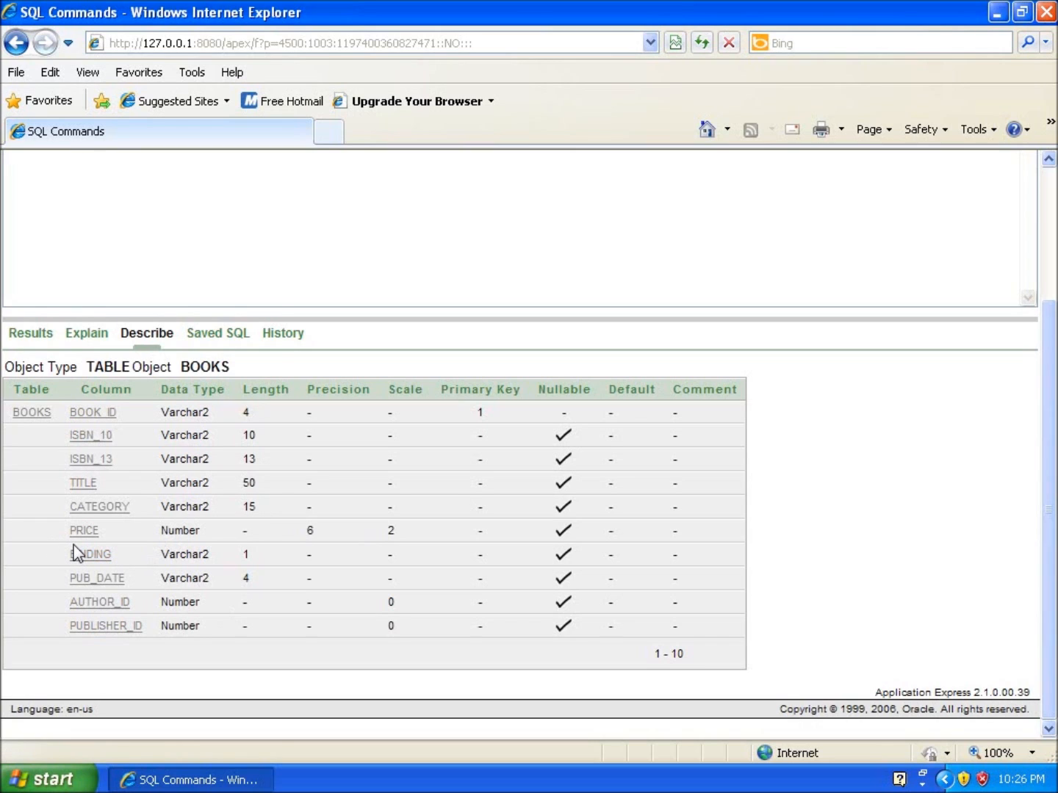
mouse_move(325, 549)
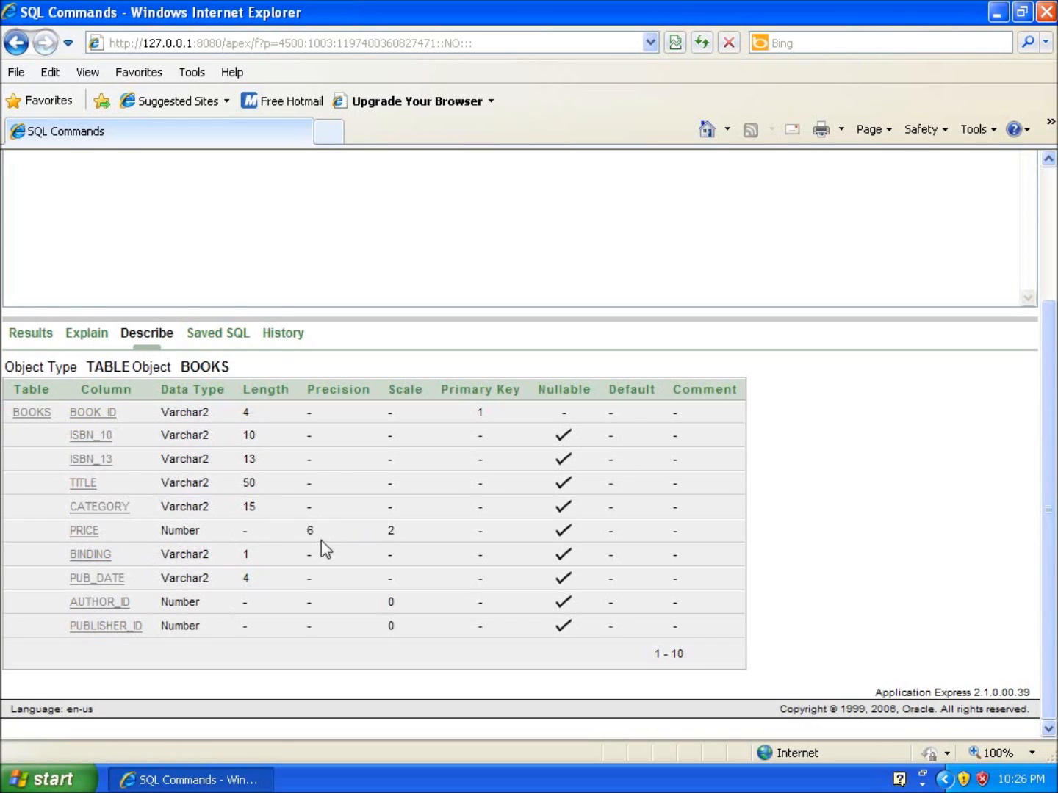
mouse_move(299, 525)
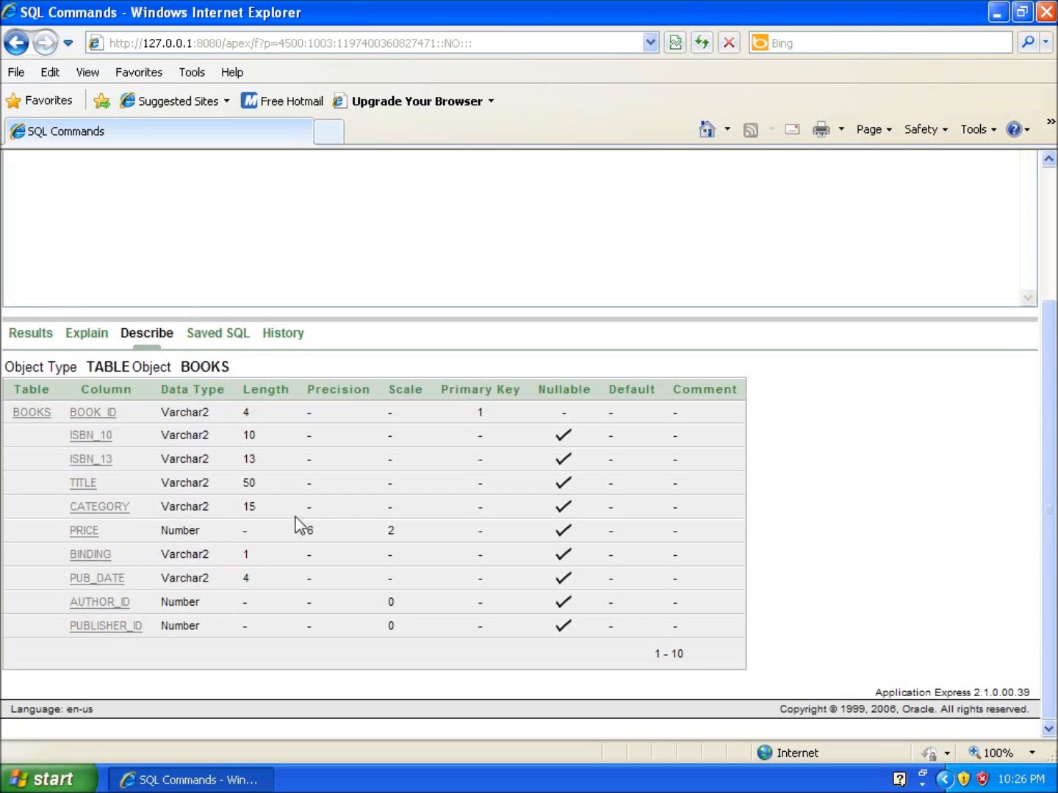
mouse_move(396, 530)
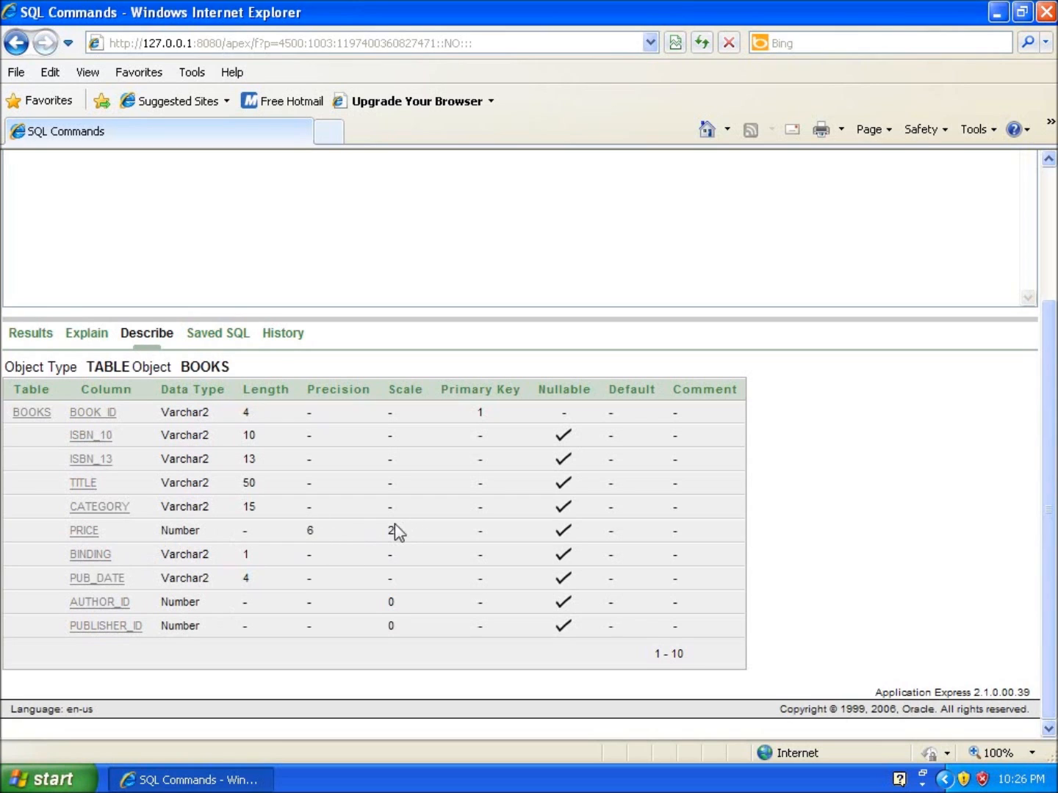
mouse_move(397, 521)
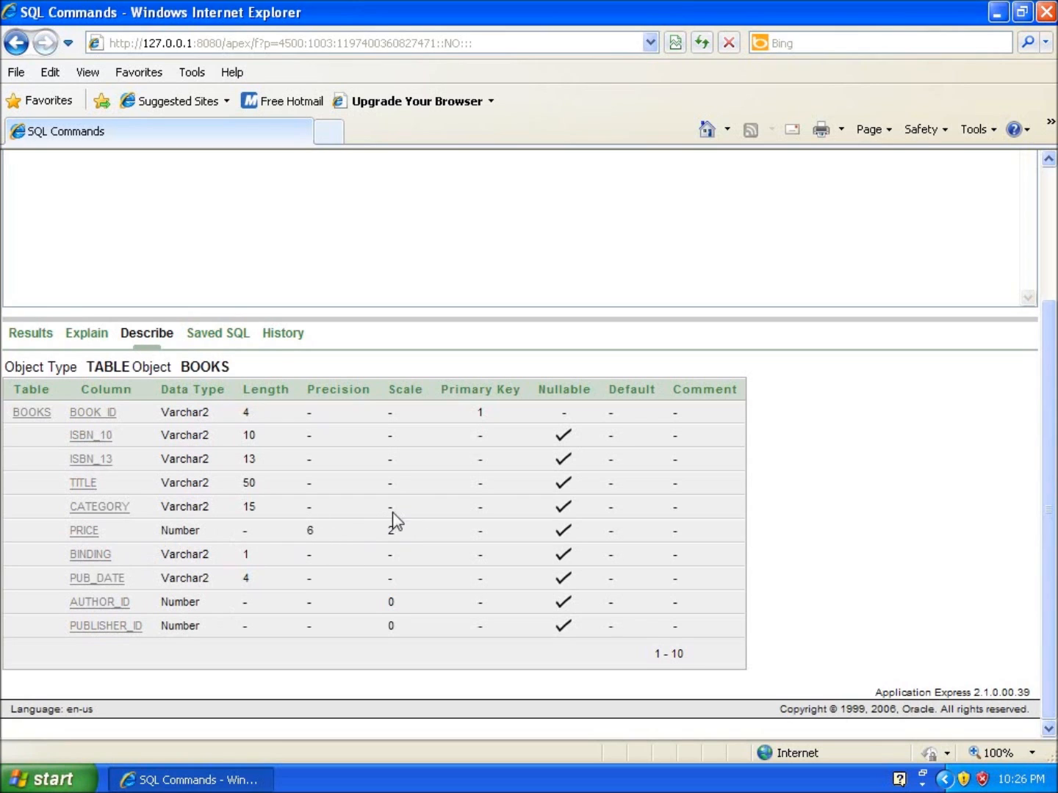
mouse_move(396, 534)
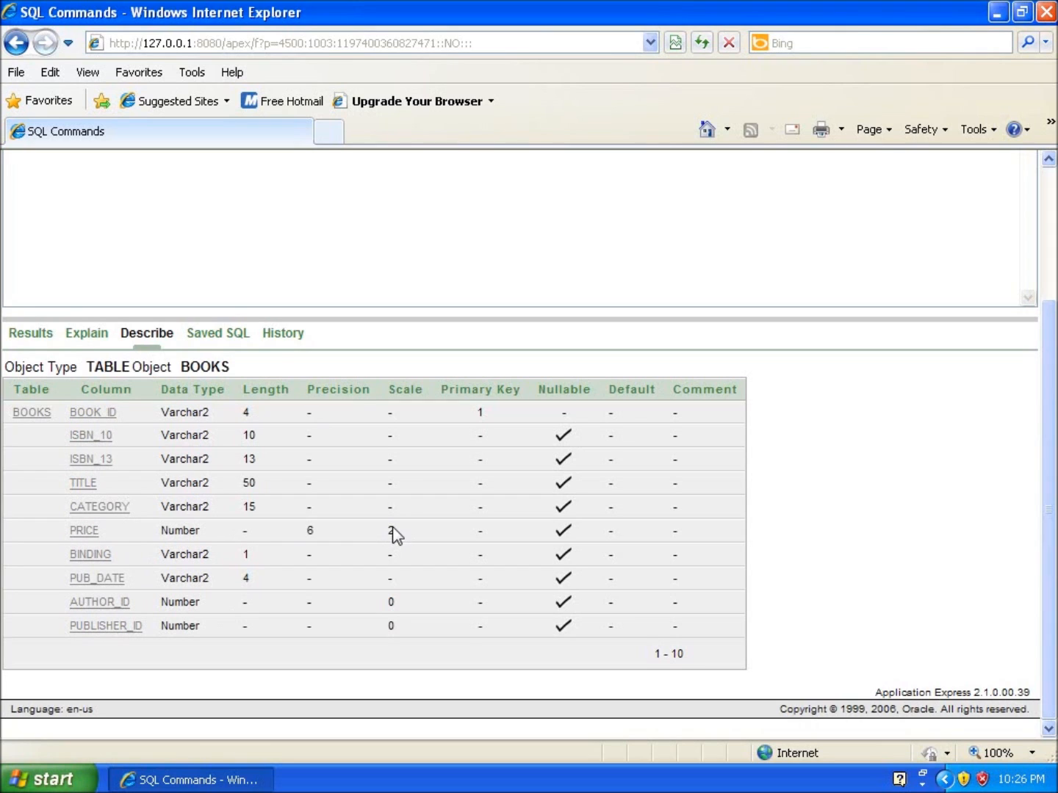
mouse_move(435, 459)
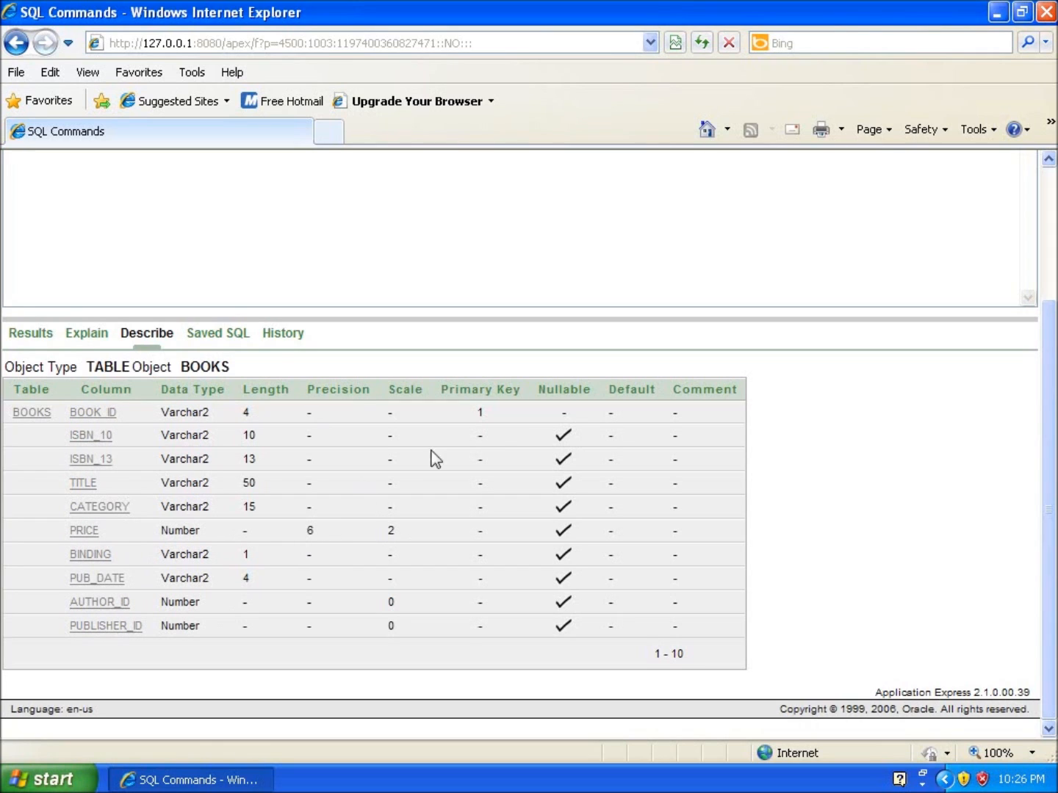
mouse_move(499, 414)
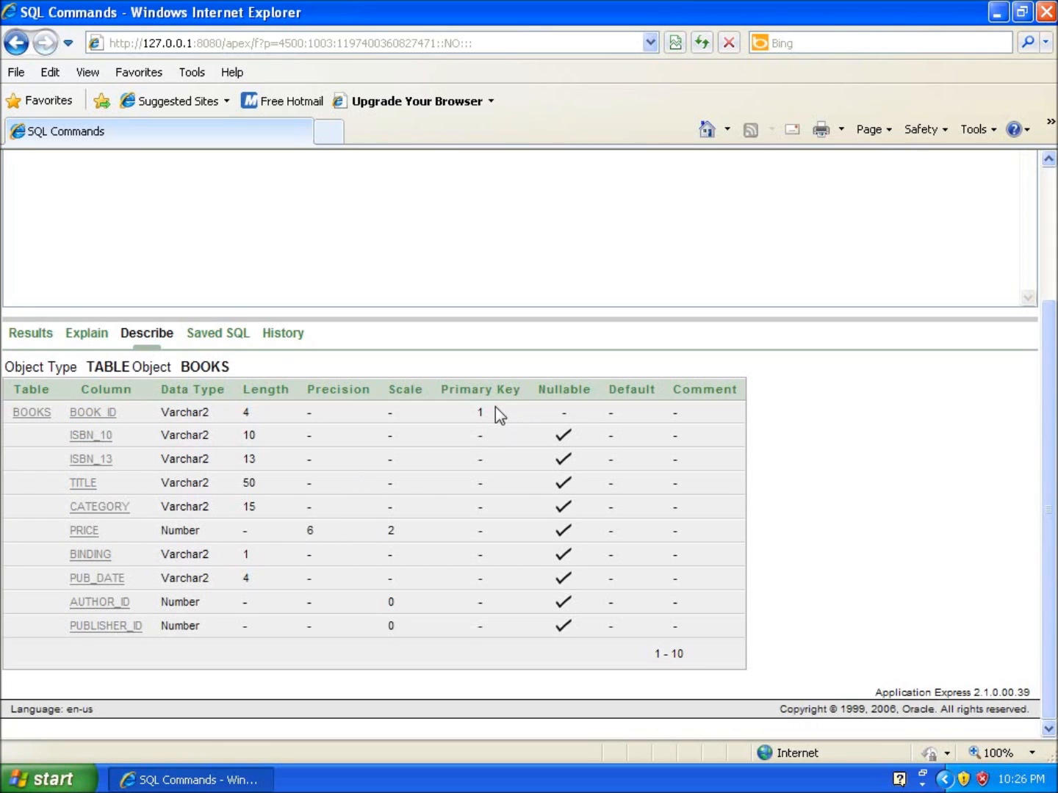
mouse_move(489, 429)
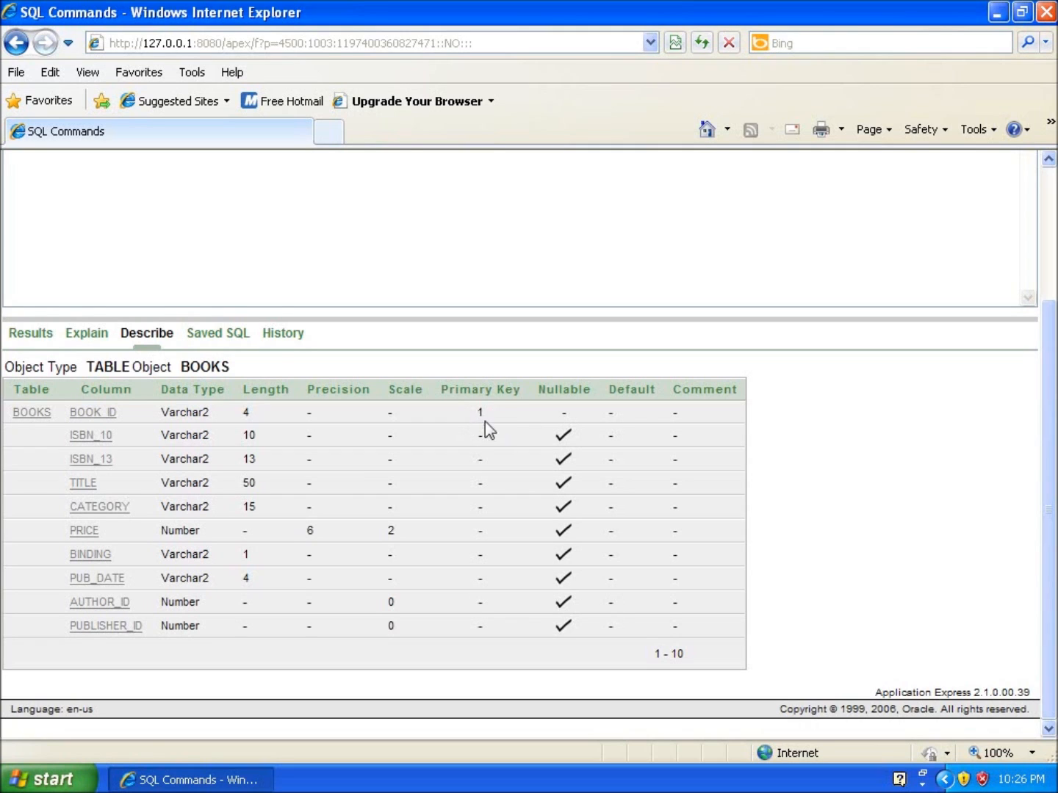
mouse_move(92, 412)
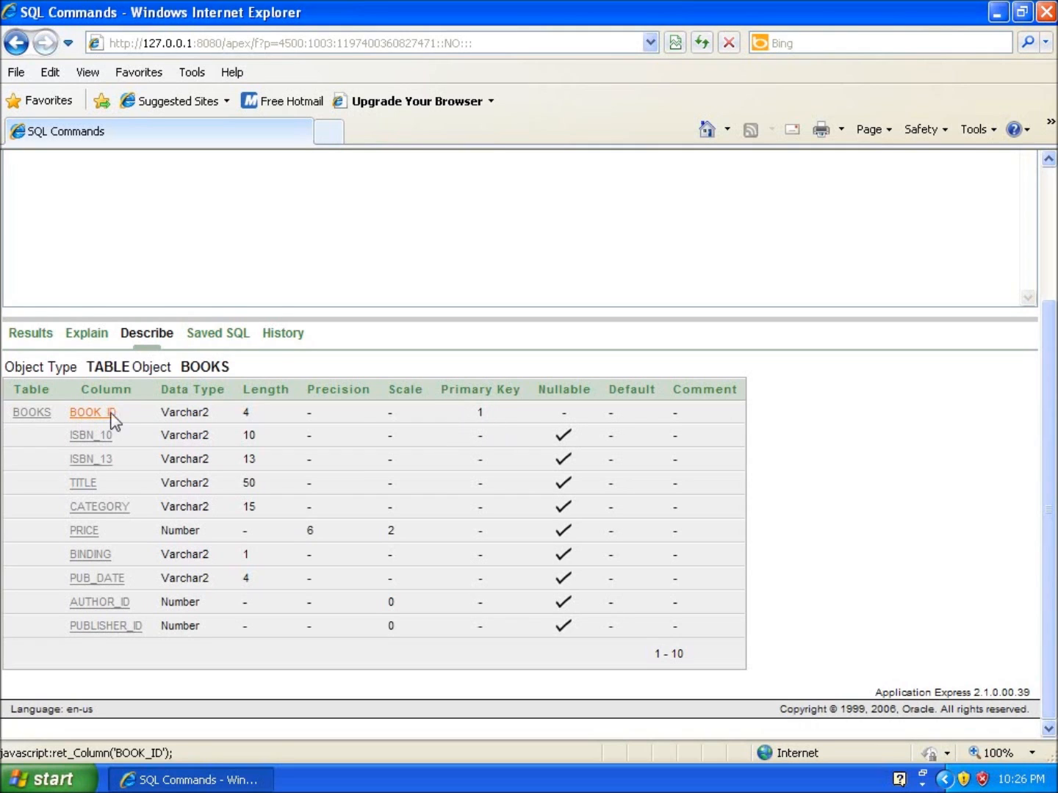
mouse_move(326, 434)
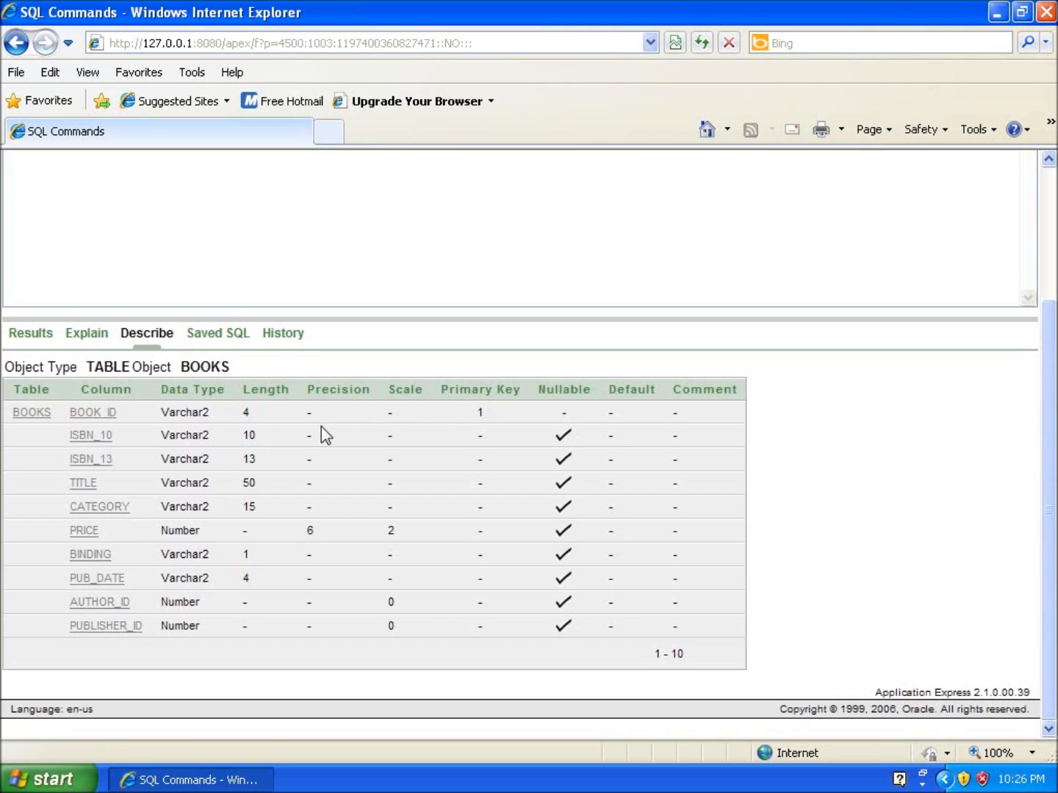
mouse_move(581, 478)
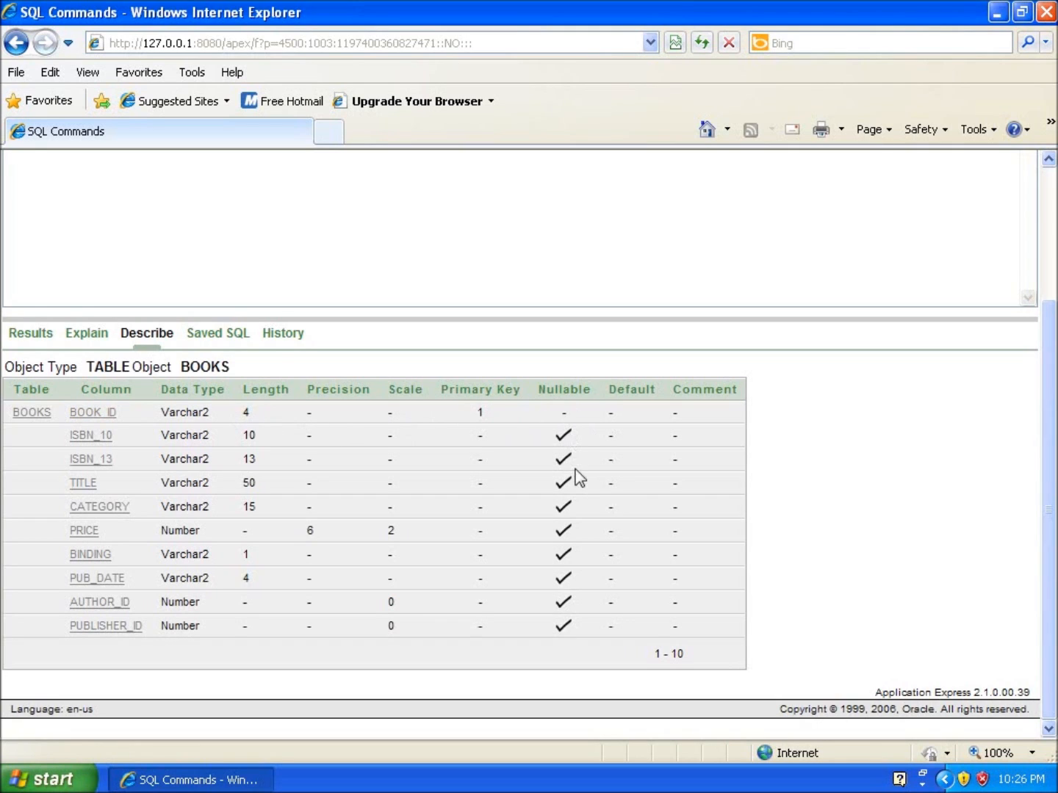
mouse_move(496, 413)
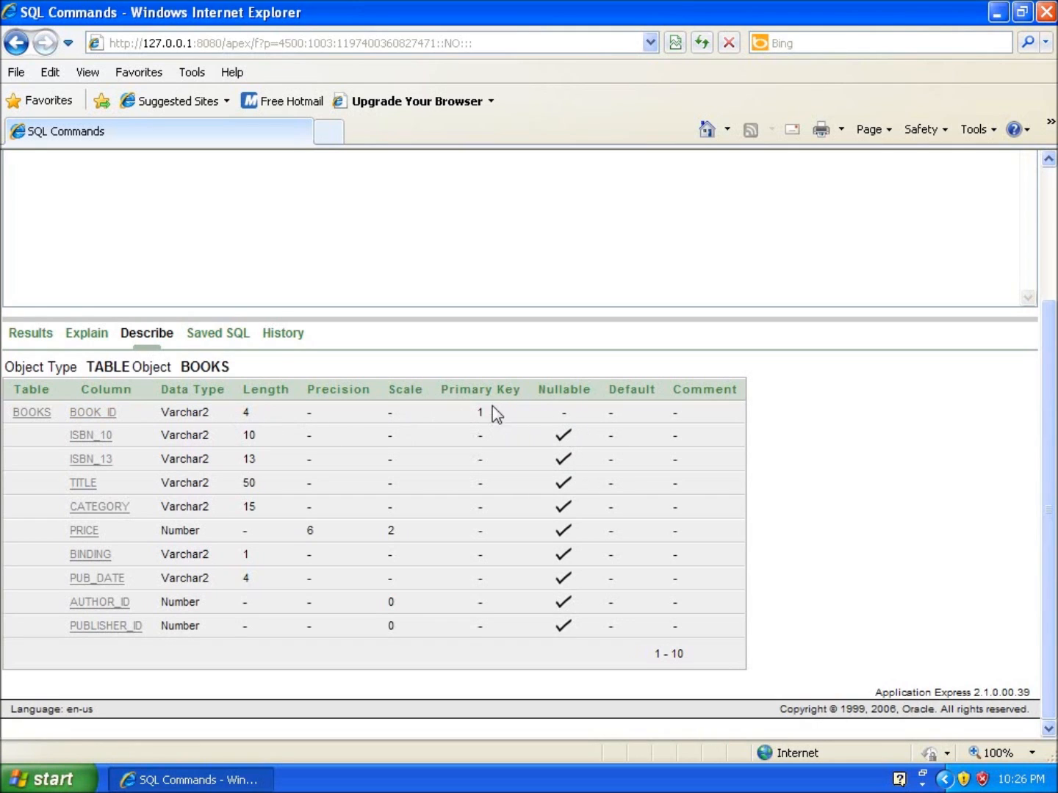
mouse_move(557, 419)
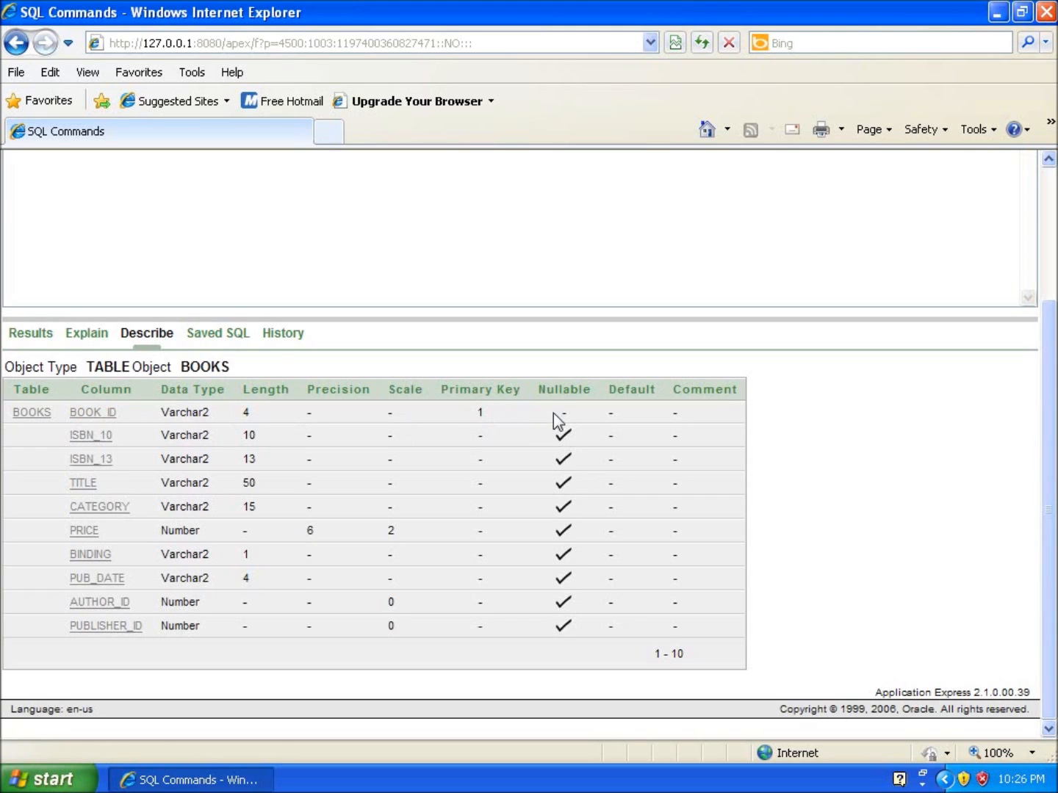
mouse_move(472, 416)
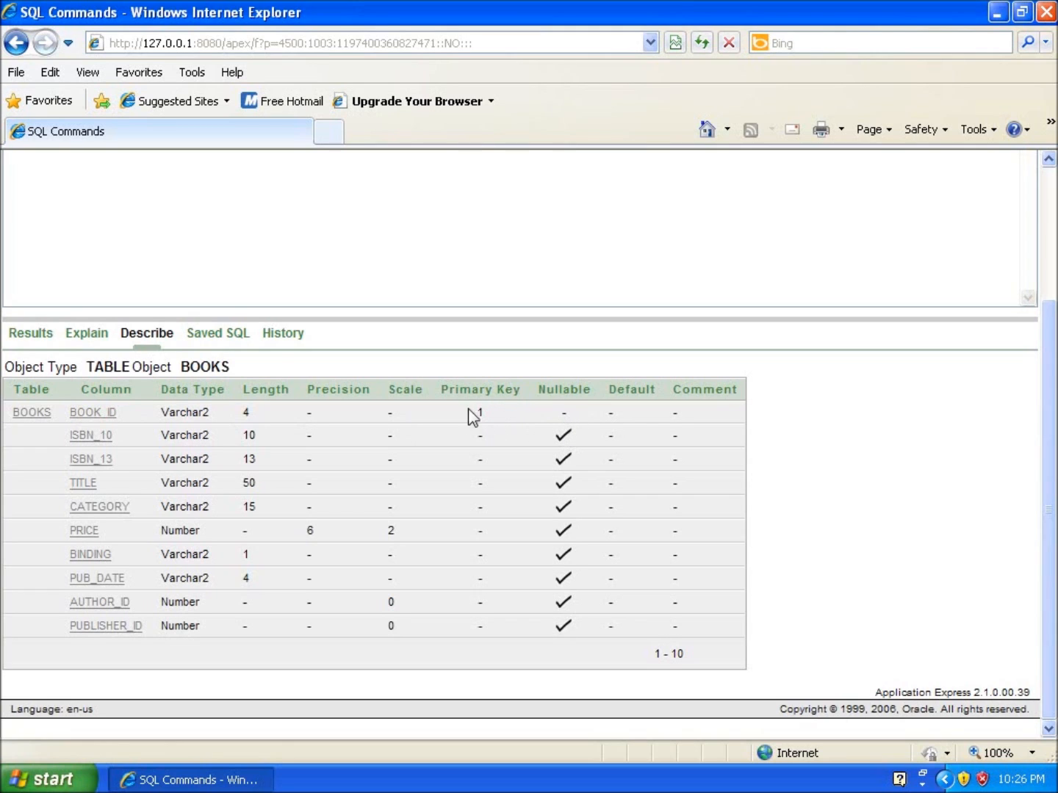
mouse_move(567, 412)
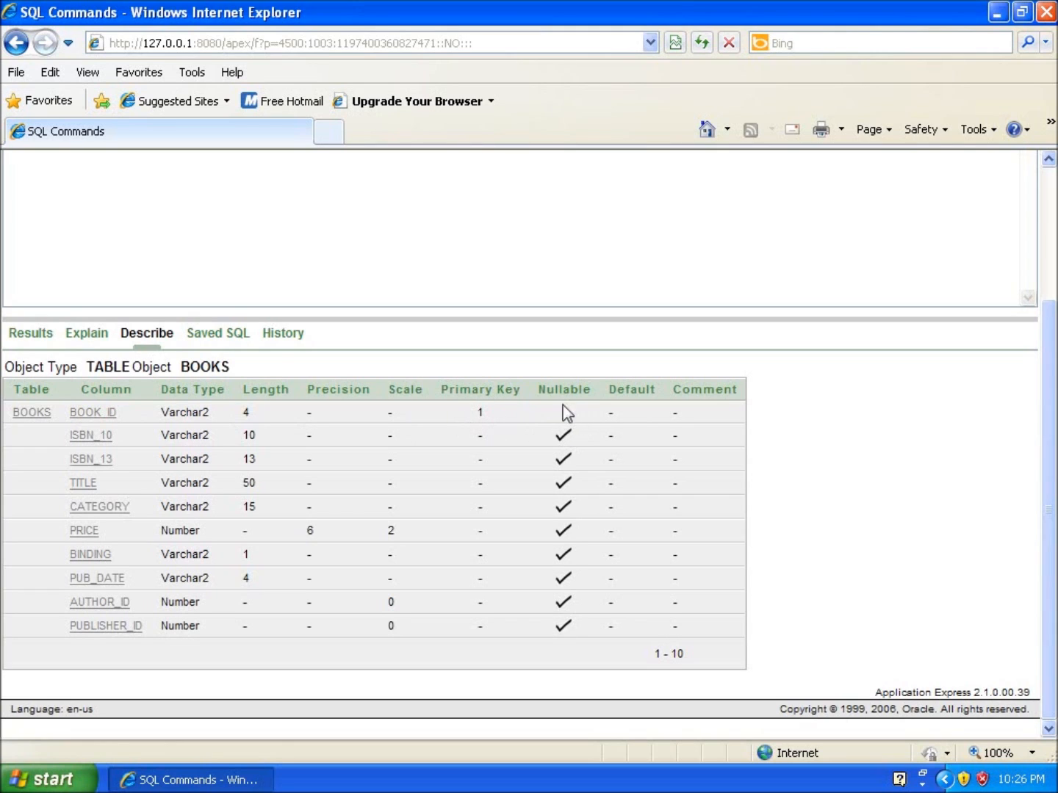
mouse_move(564, 418)
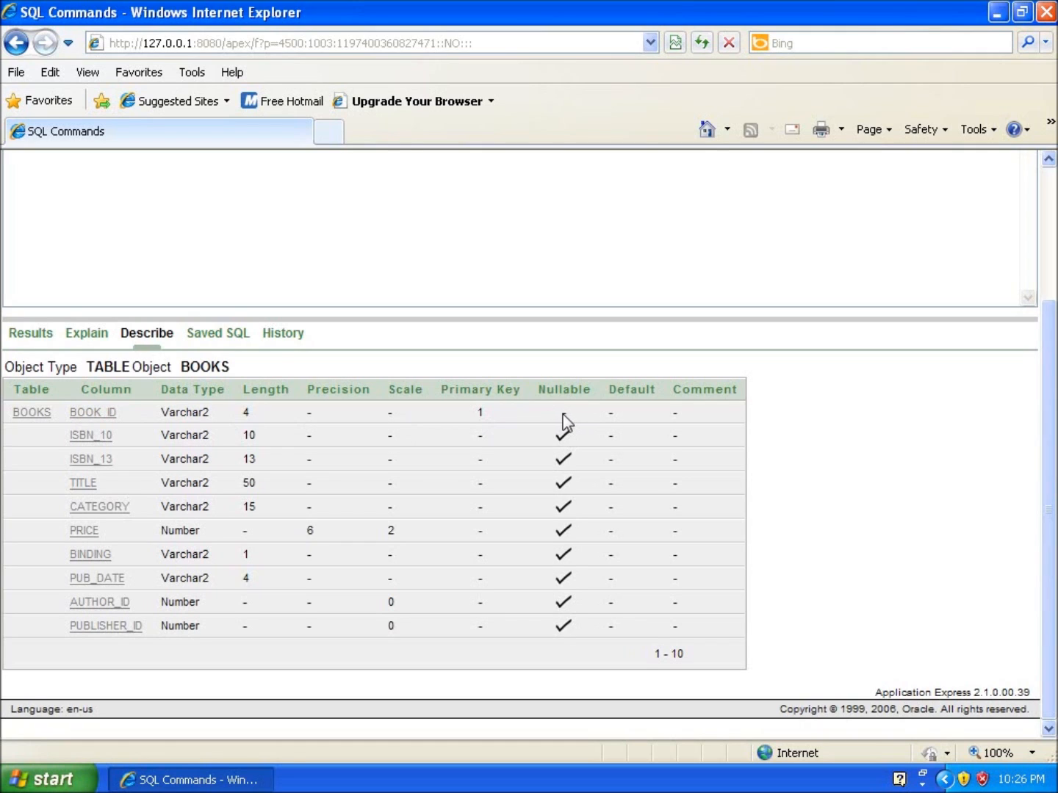
mouse_move(570, 403)
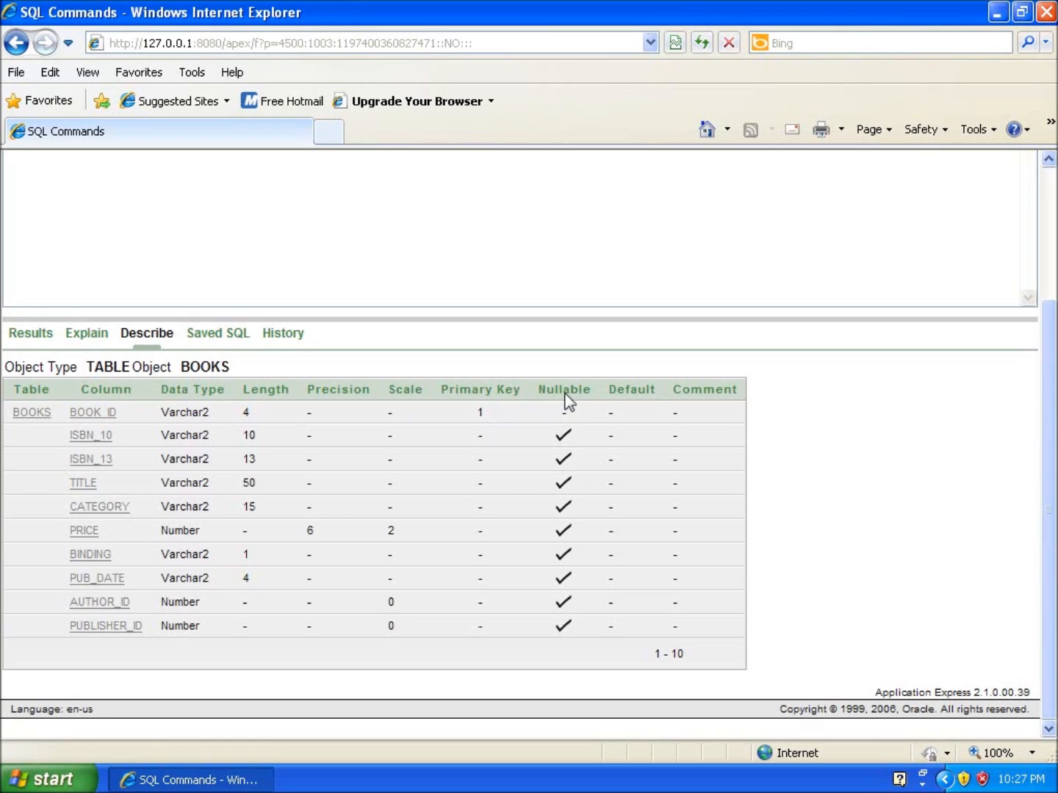
mouse_move(570, 428)
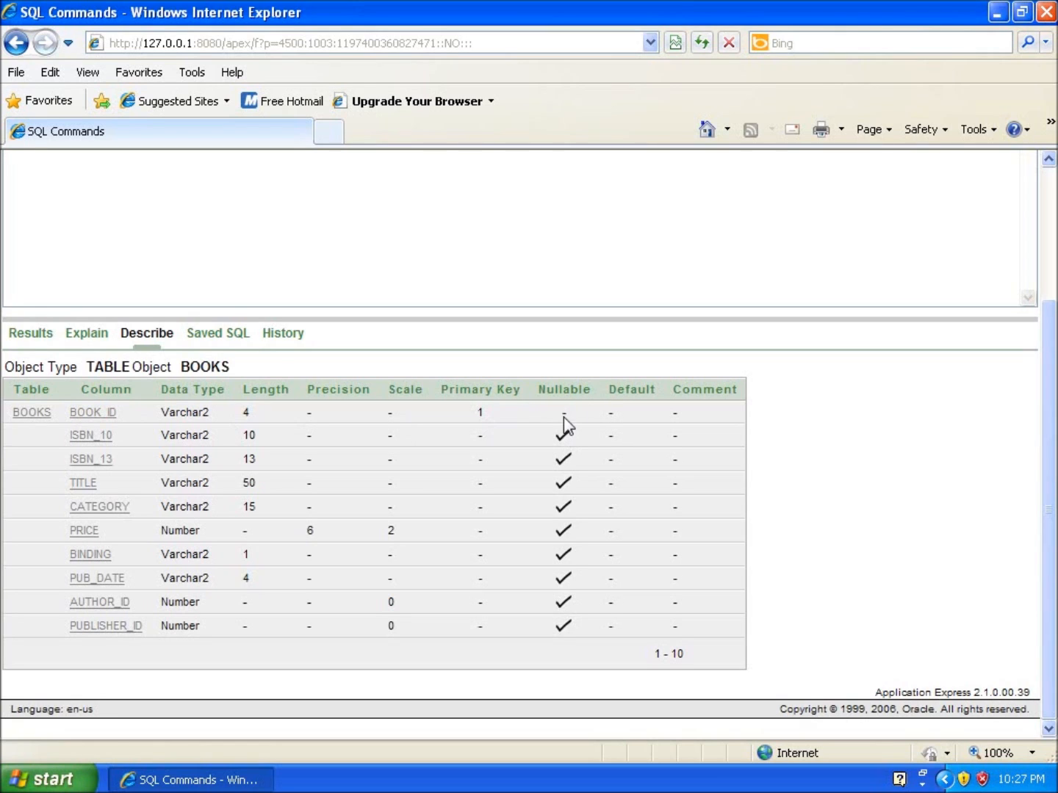
mouse_move(567, 426)
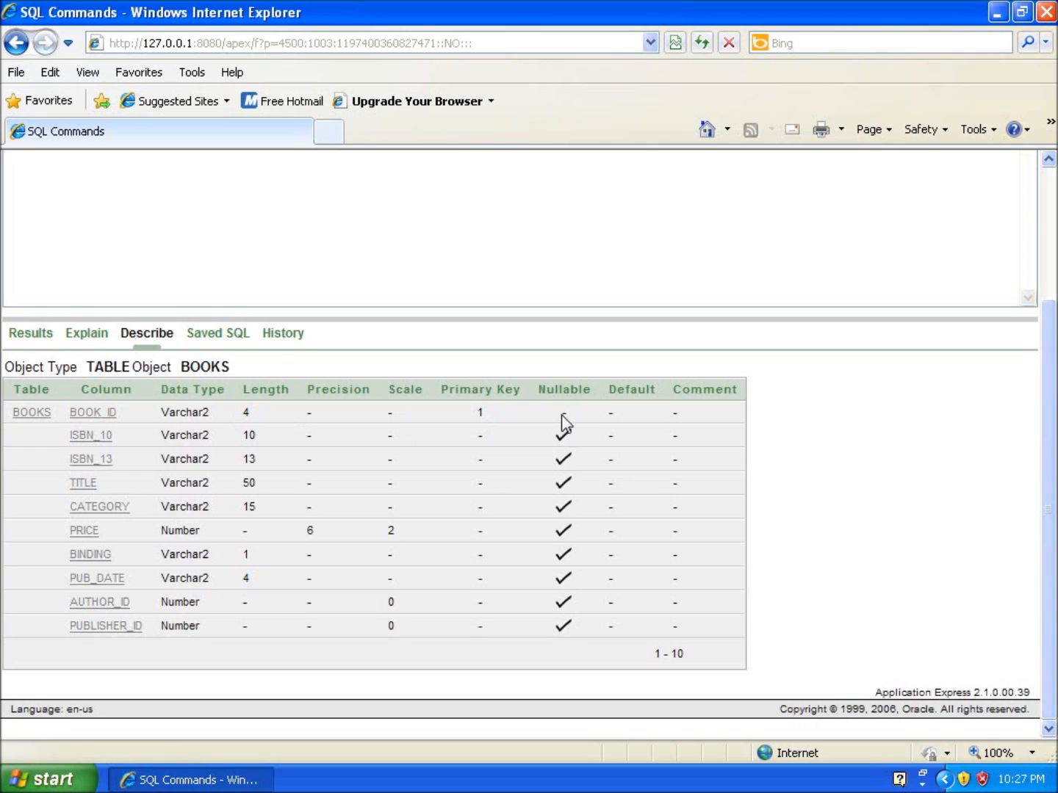
mouse_move(565, 616)
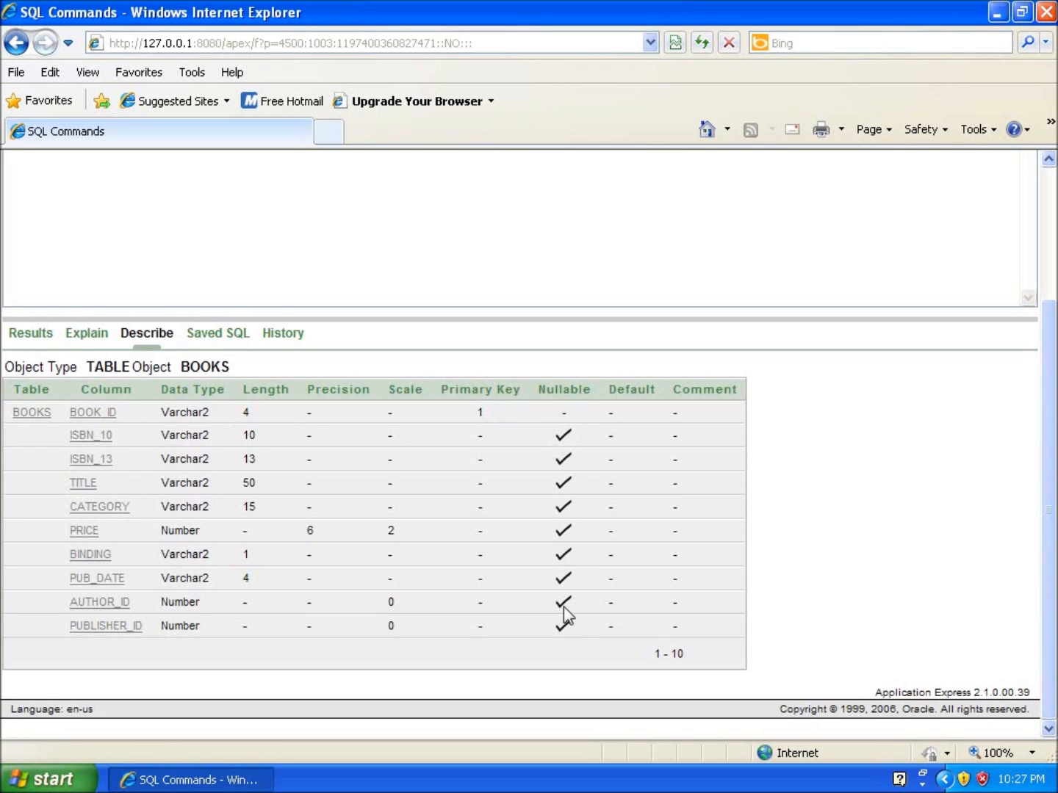
mouse_move(572, 443)
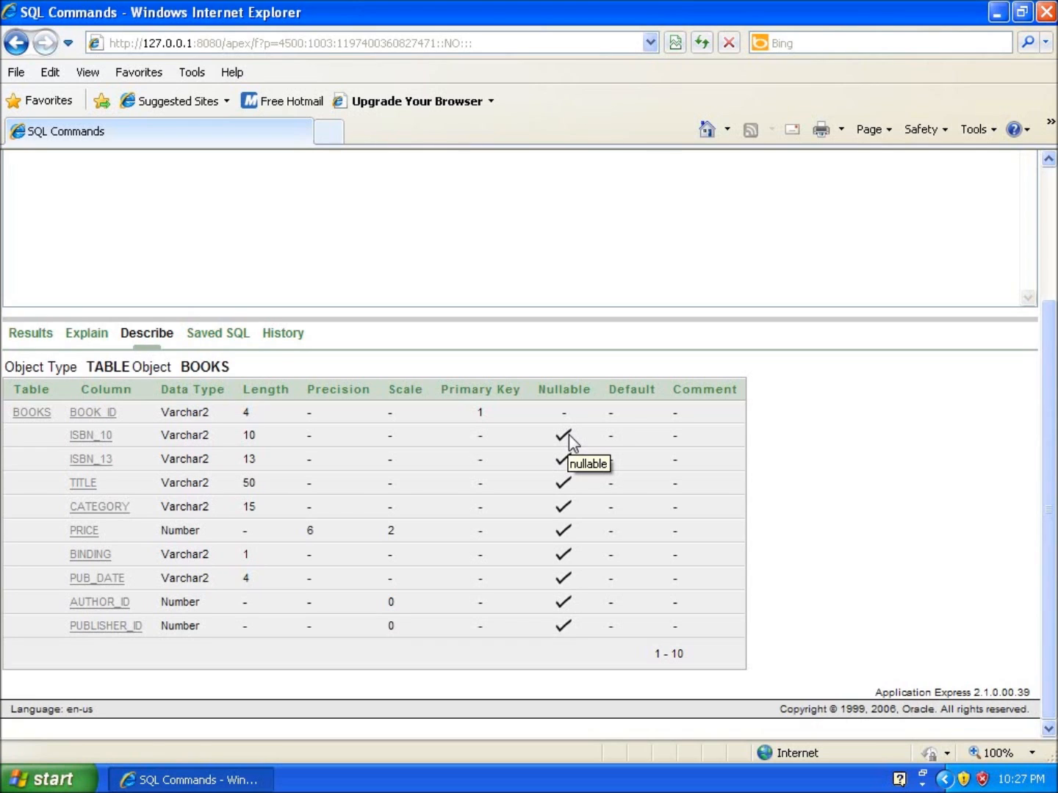
mouse_move(572, 440)
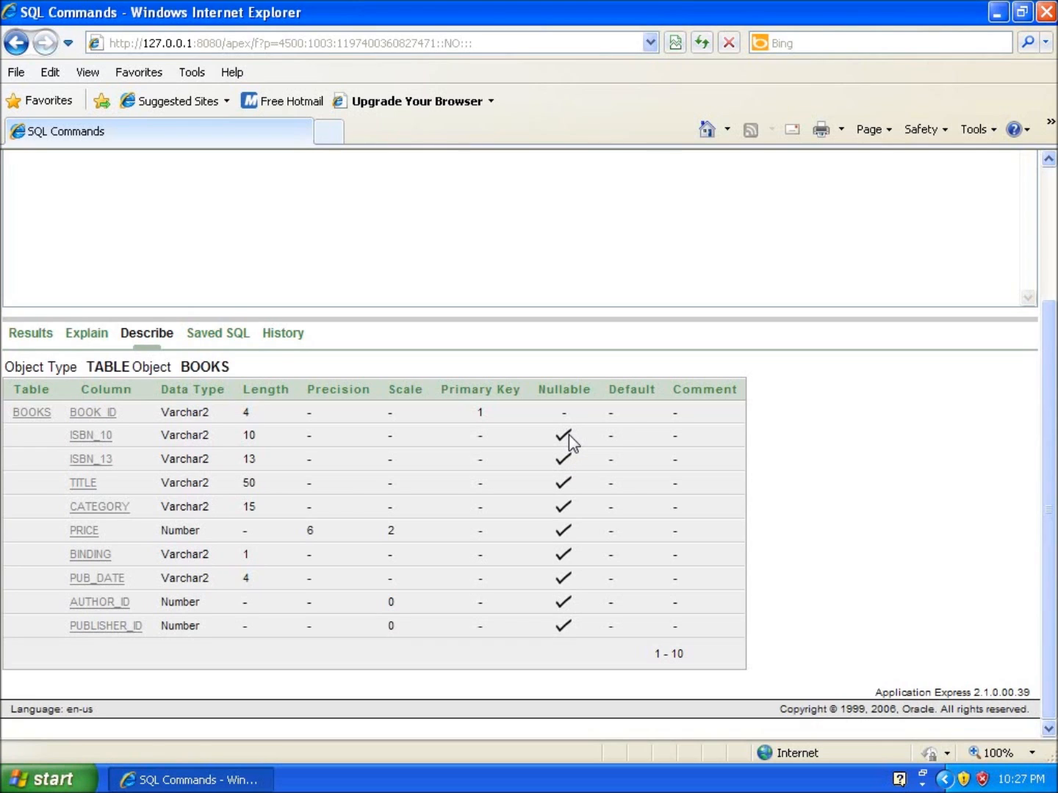
scroll("up", 3)
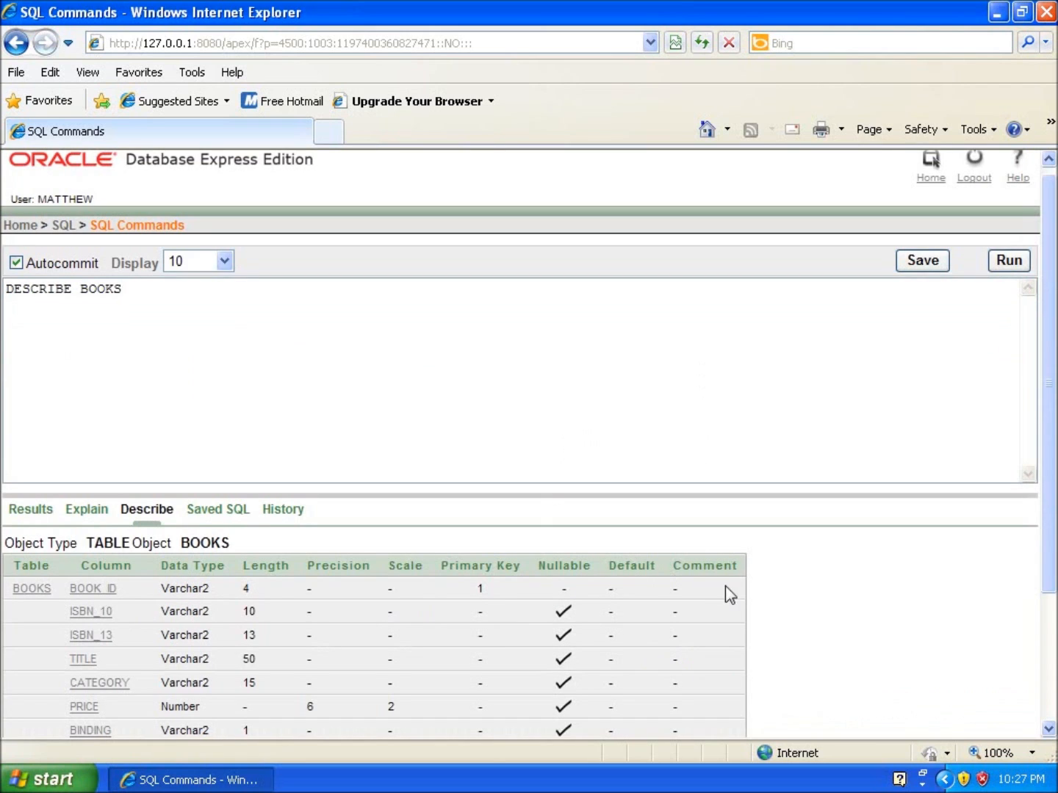
scroll("down", 3)
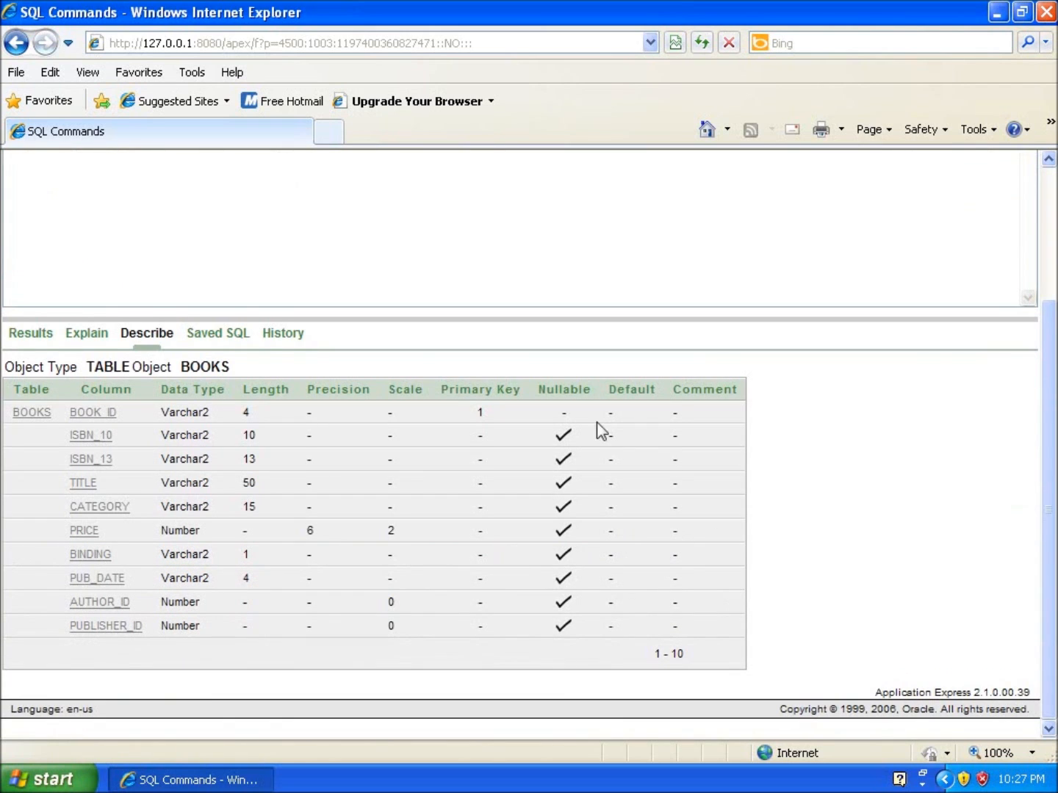
mouse_move(657, 463)
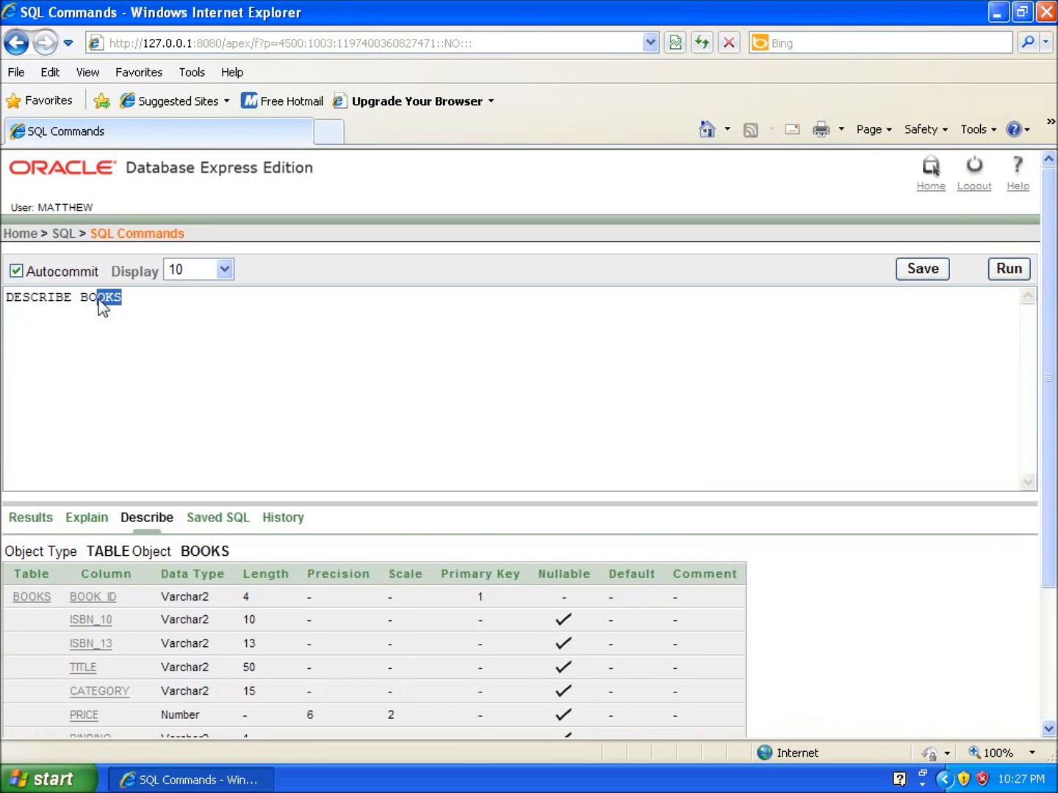
Change the statement to DESCRIBE PUBLISHER and run it
type("pu")
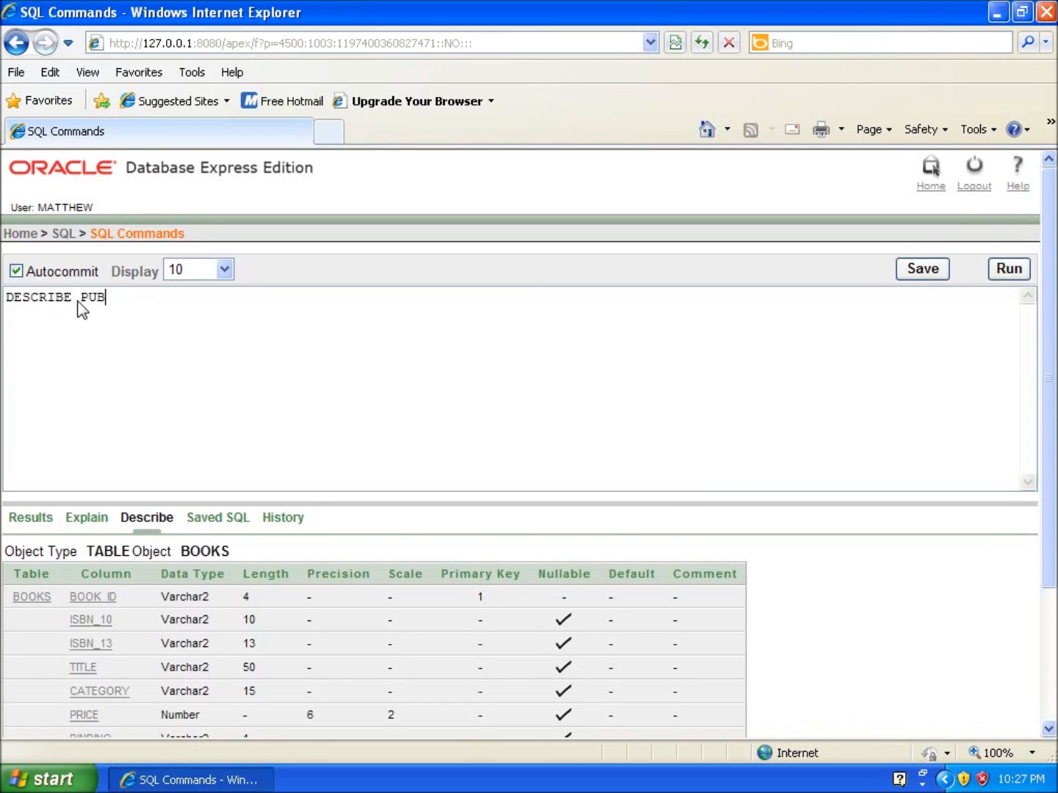
type("LISHER")
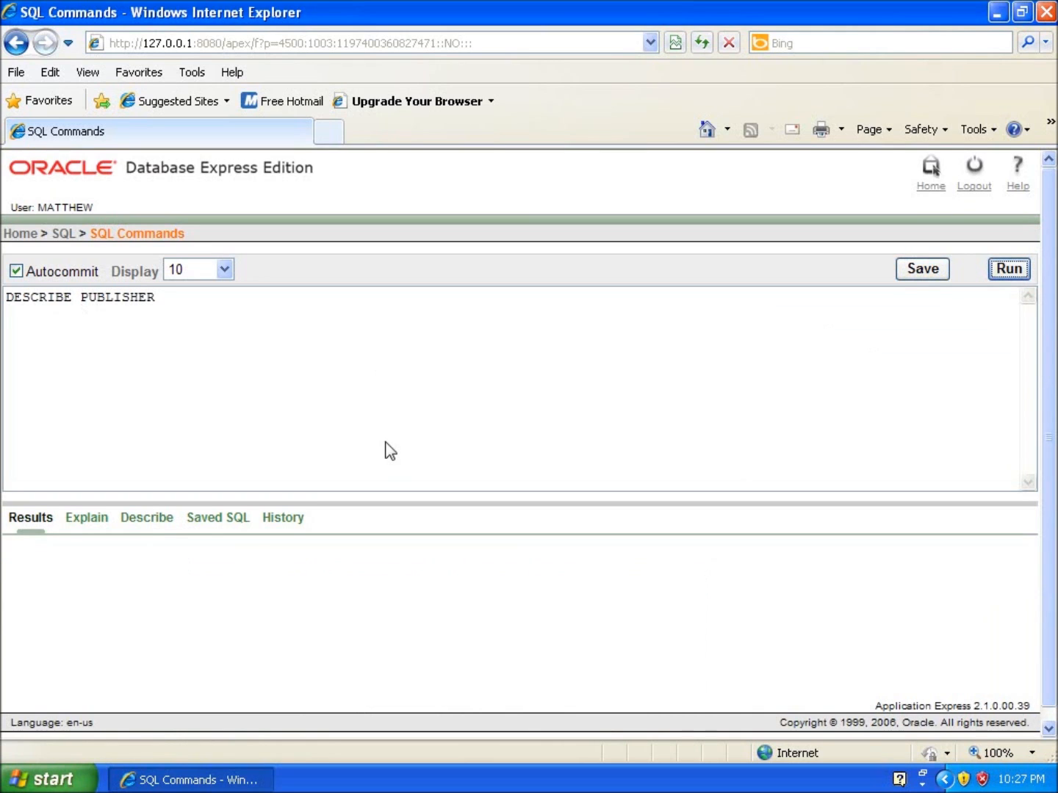
left_click(1008, 268)
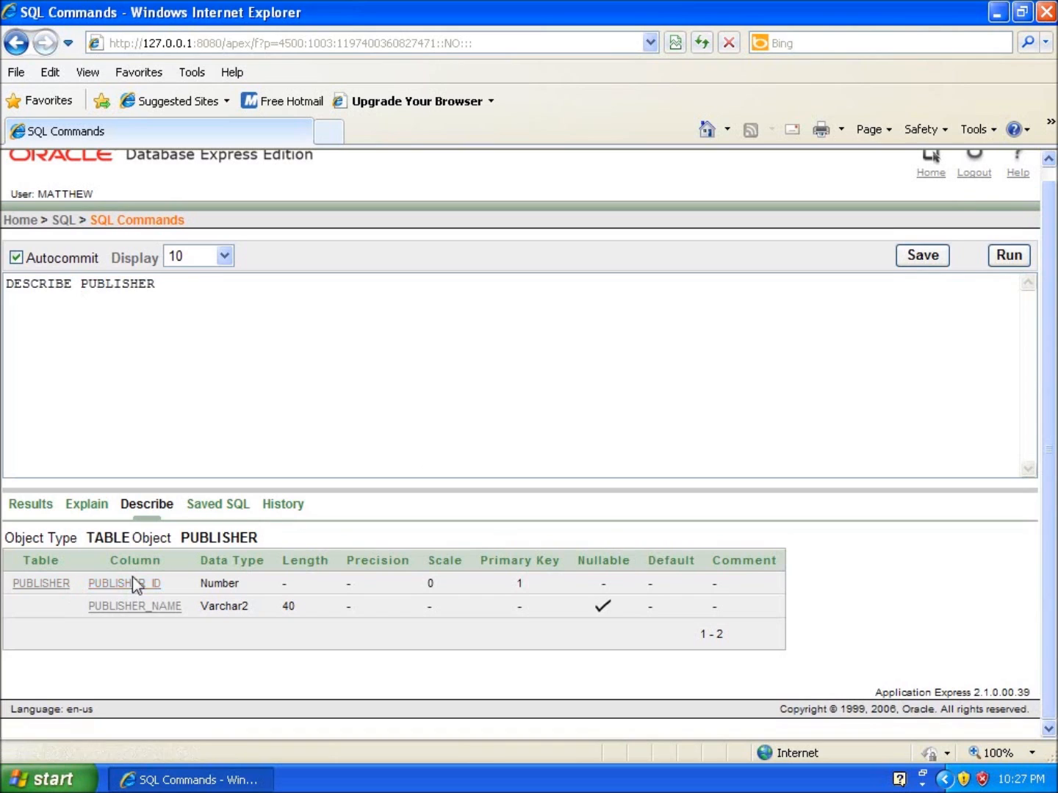
mouse_move(125, 584)
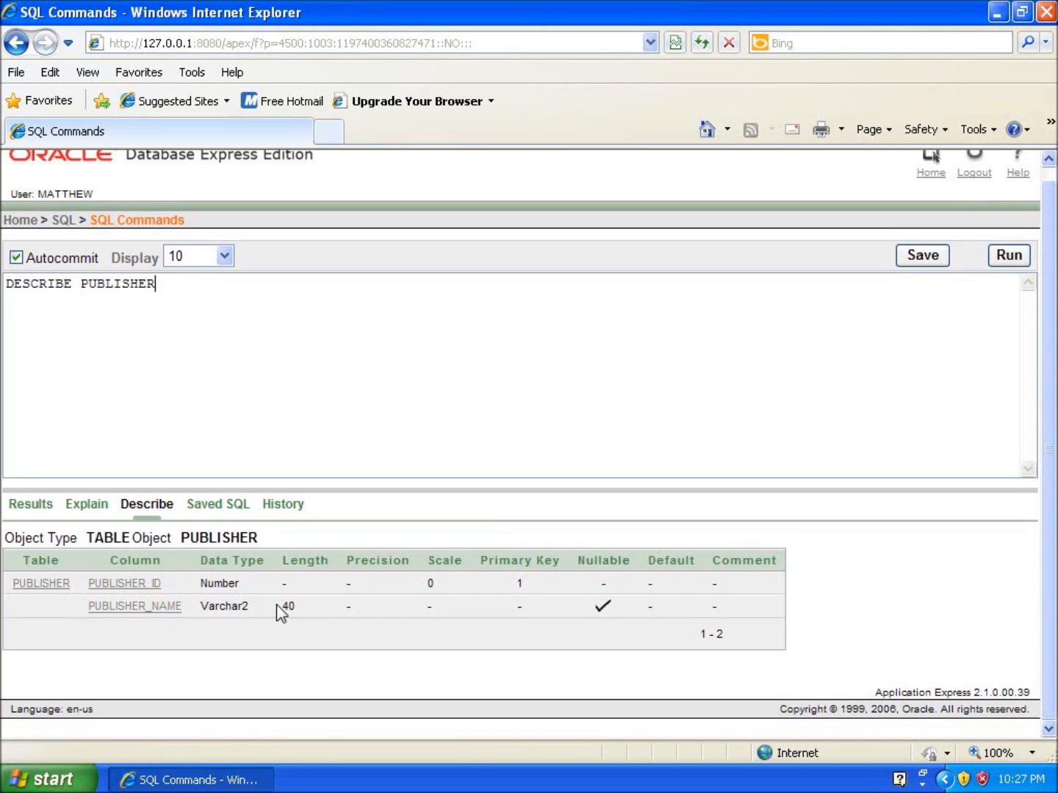
Replace PUBLISHER with AUTHOR and run DESCRIBE AUTHOR
double_click(118, 283)
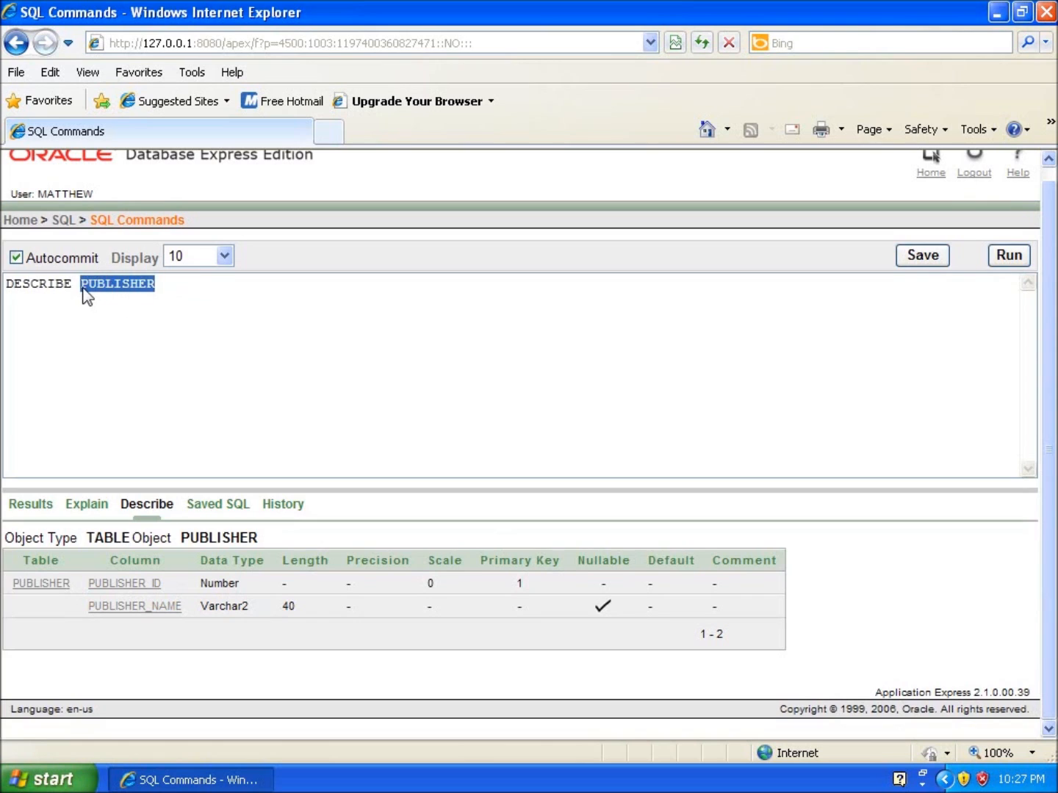
type("AU")
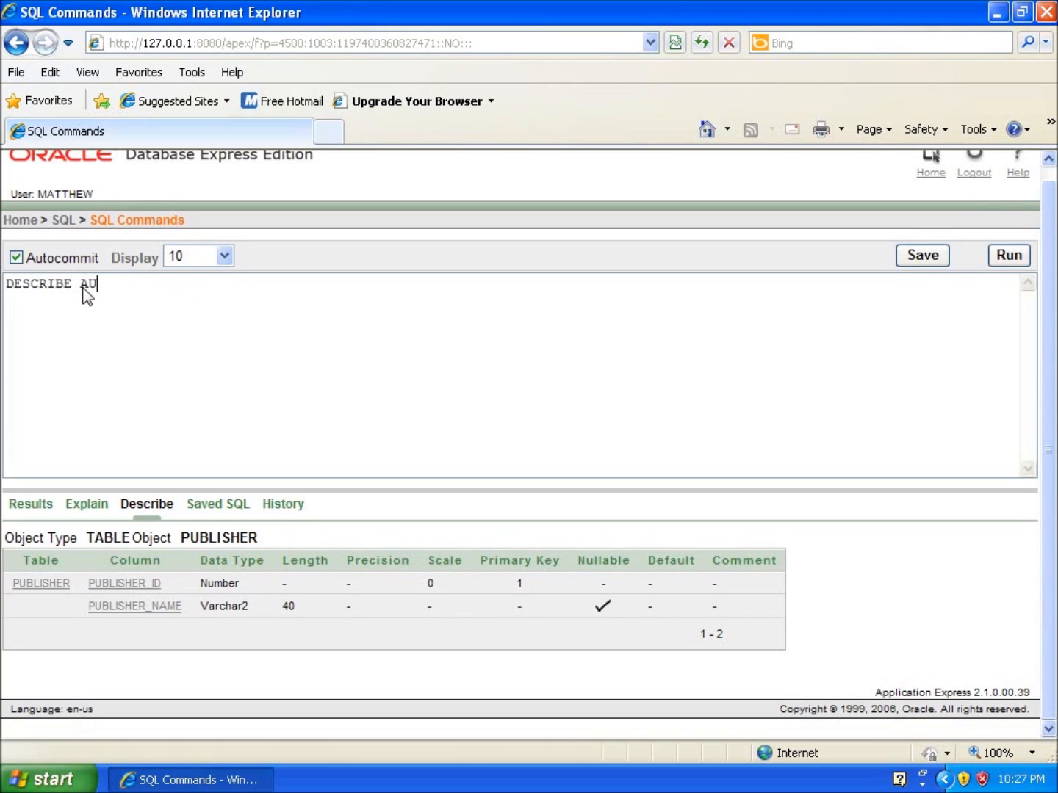
type("THOR")
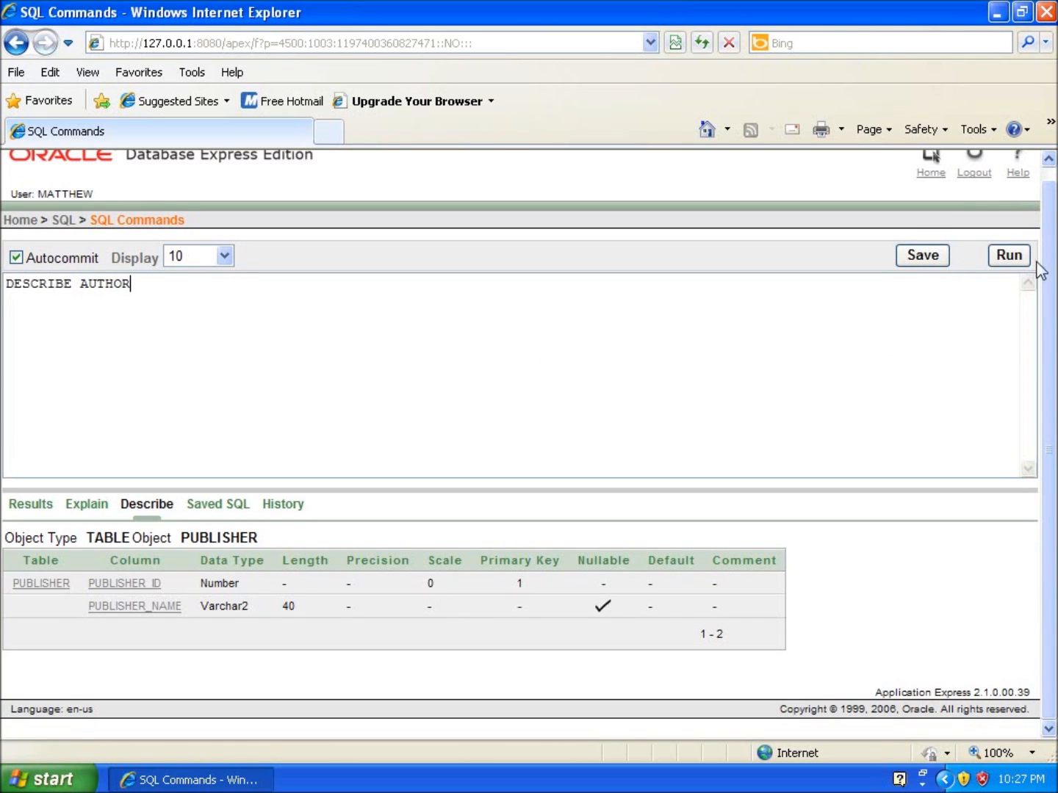
left_click(1008, 255)
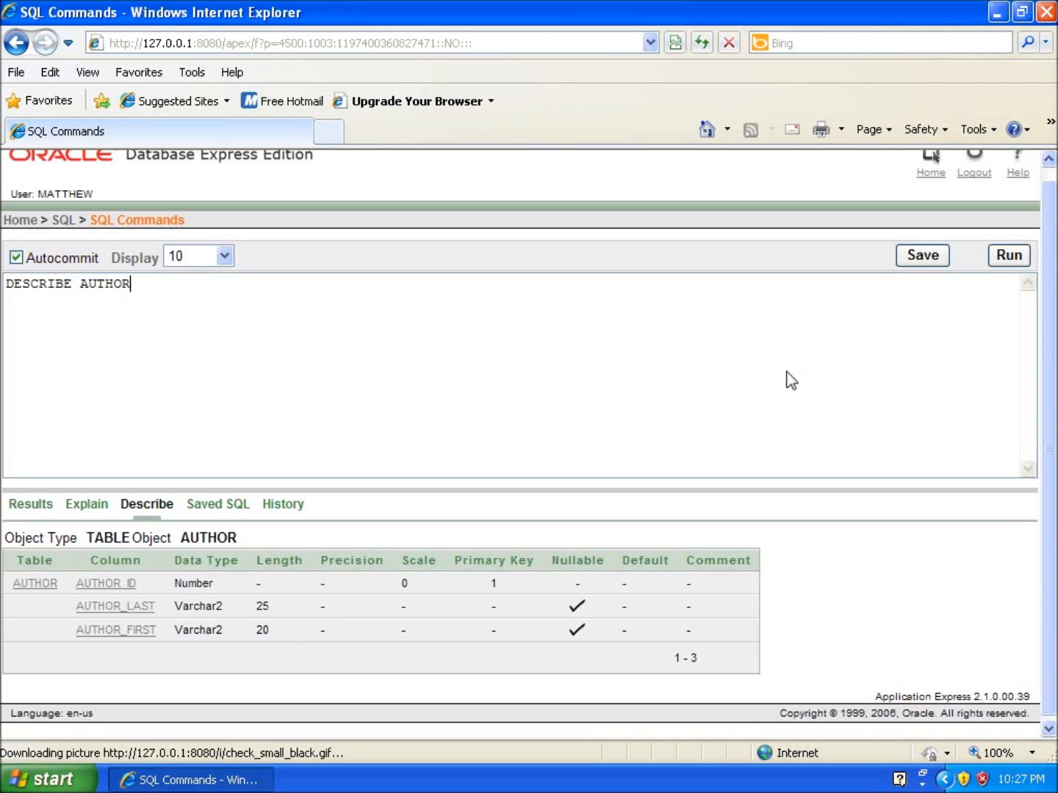
mouse_move(339, 604)
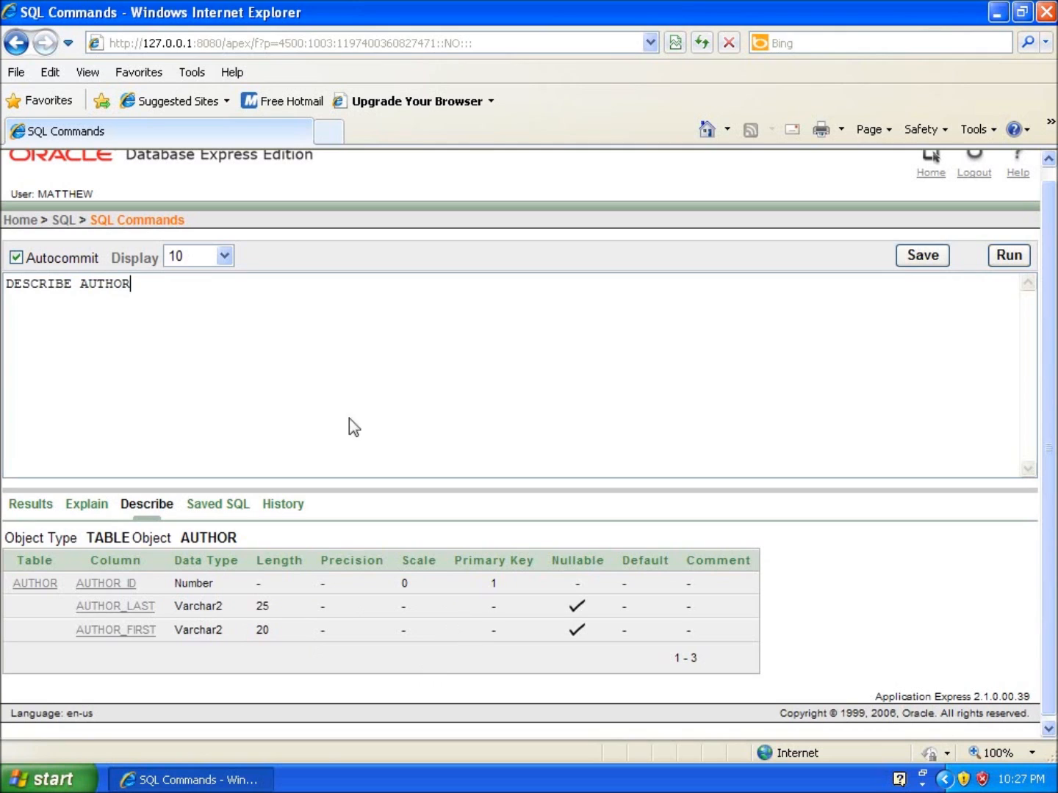
mouse_move(336, 386)
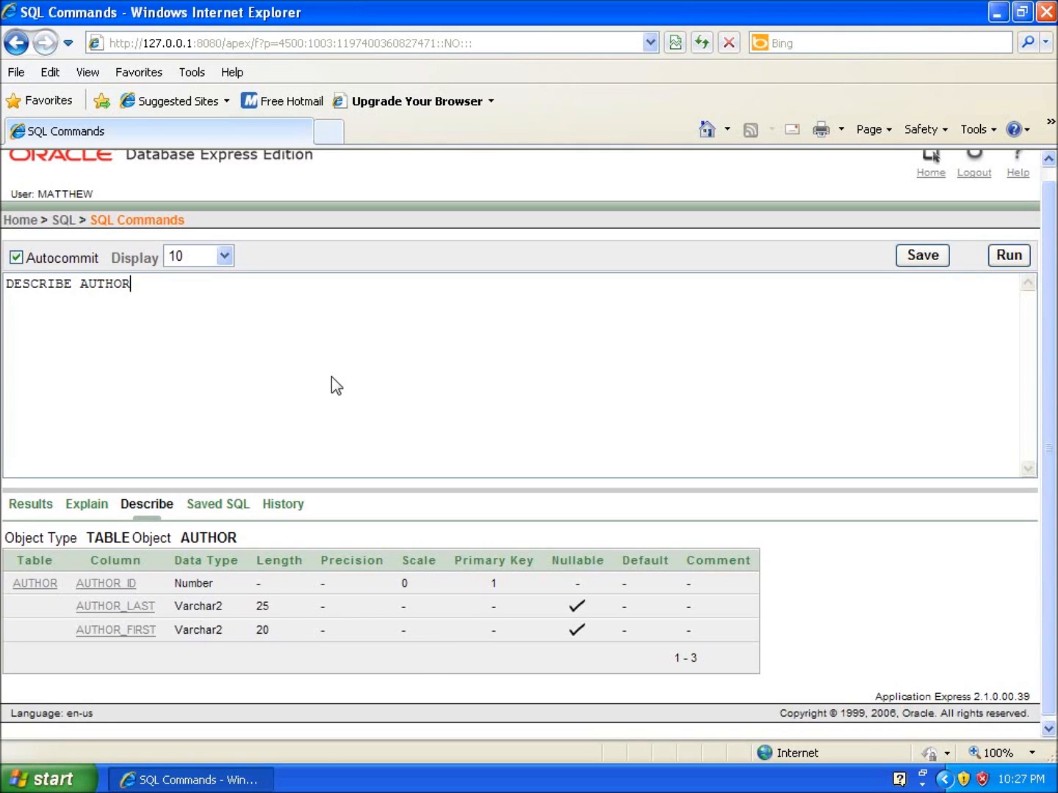
mouse_move(174, 433)
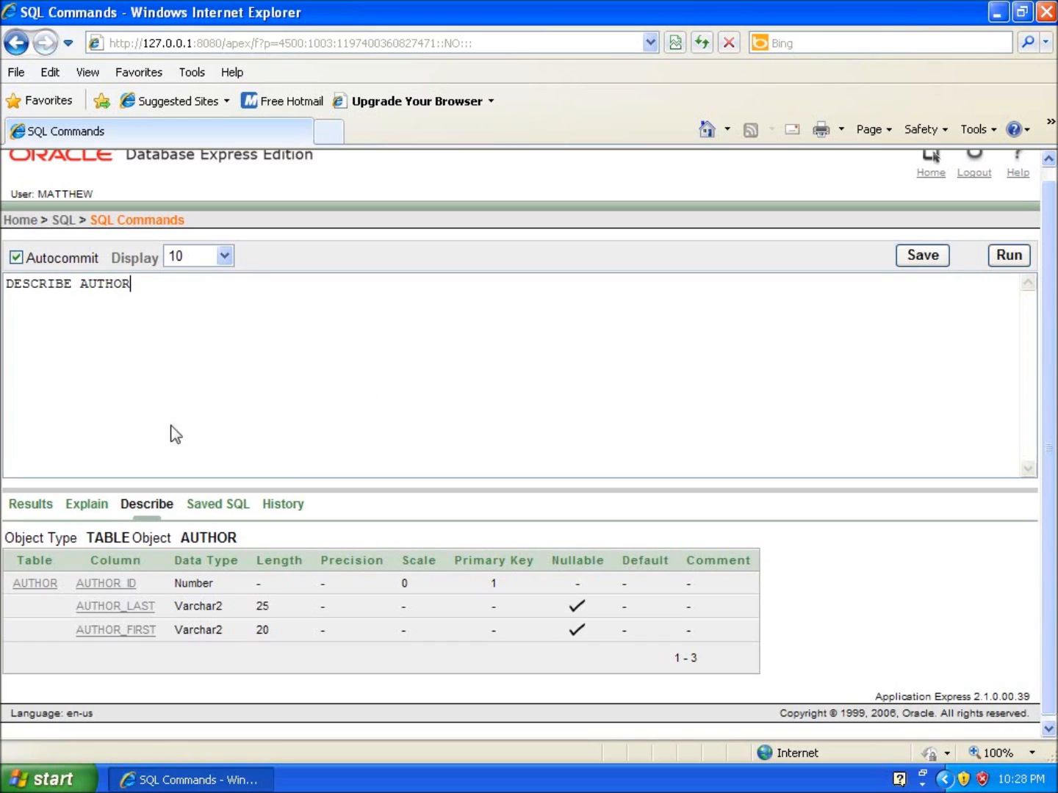